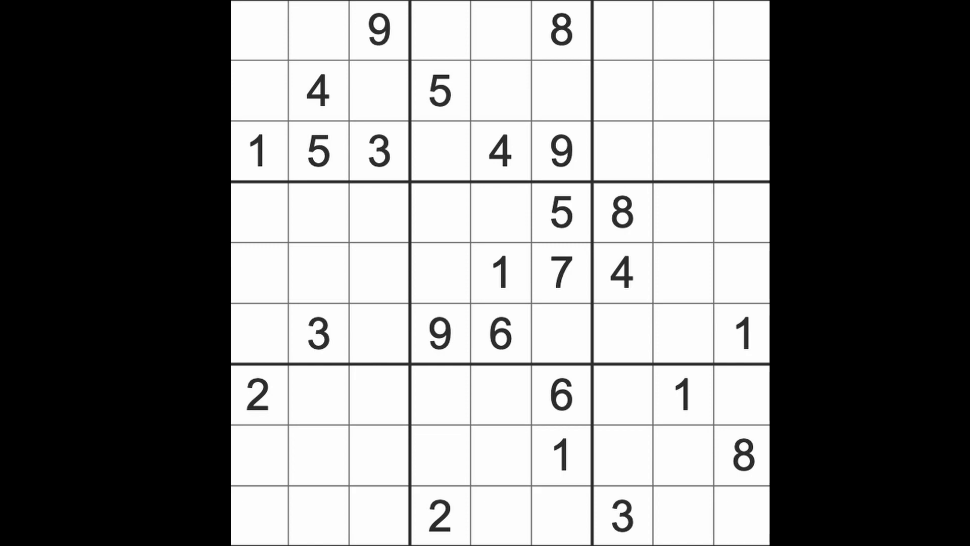
# Put a 1 in r1c4, an 8 in r3c8 and a 1 in r2c7
pyautogui.click(501, 151)
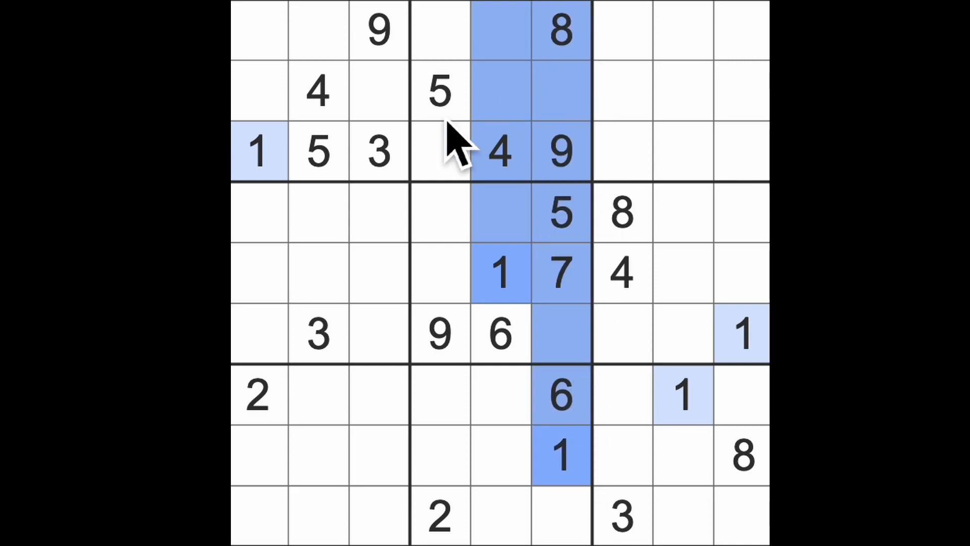
pyautogui.click(440, 31)
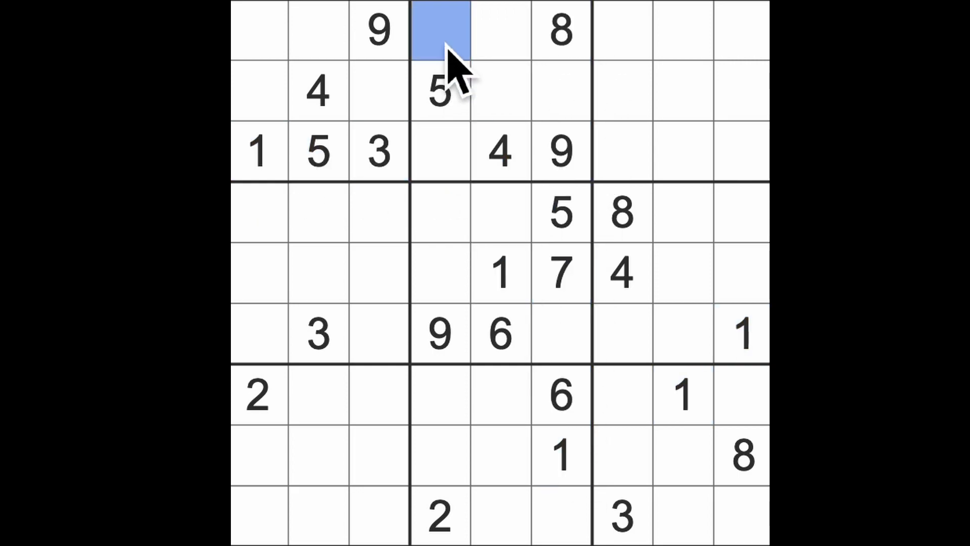
pyautogui.write('1')
pyautogui.click(683, 151)
pyautogui.write('8')
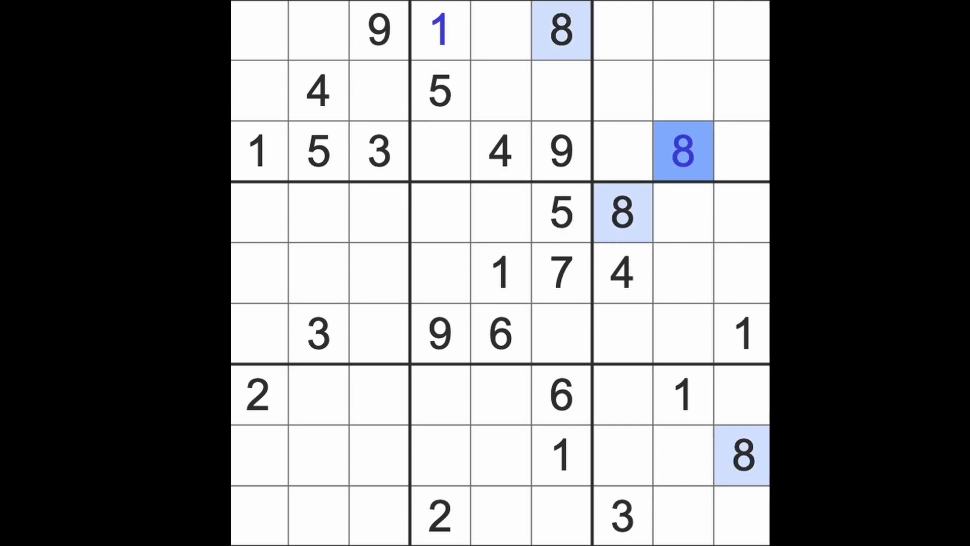
pyautogui.click(680, 152)
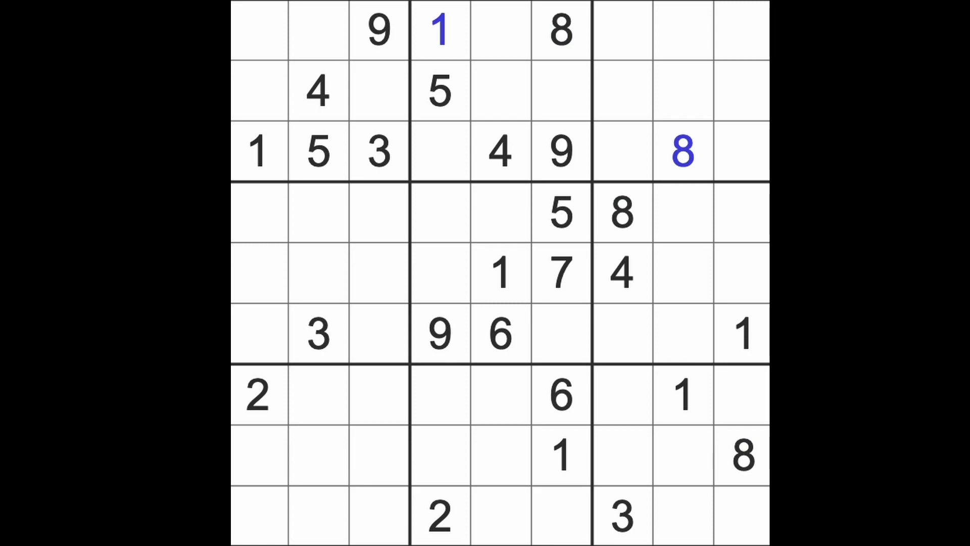
pyautogui.click(439, 30)
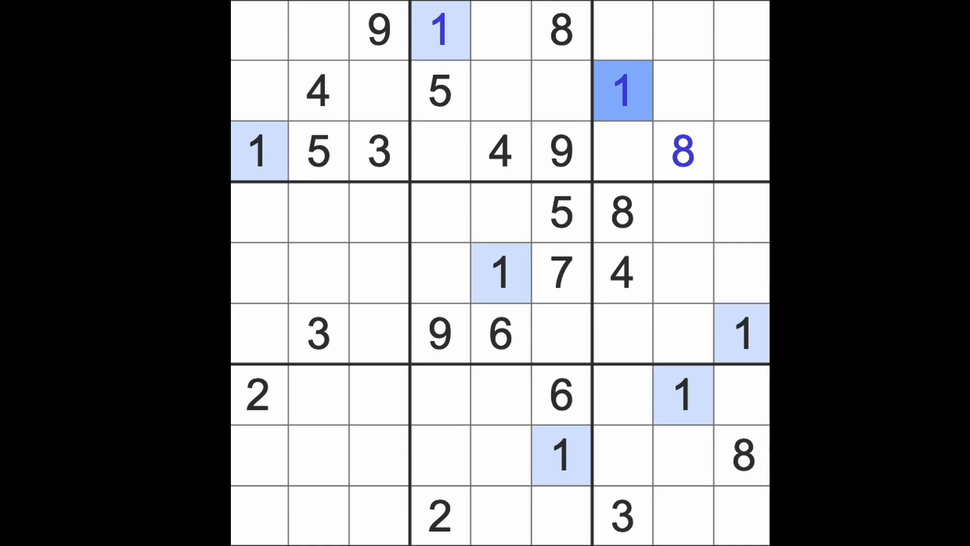
pyautogui.click(680, 152)
pyautogui.write('6')
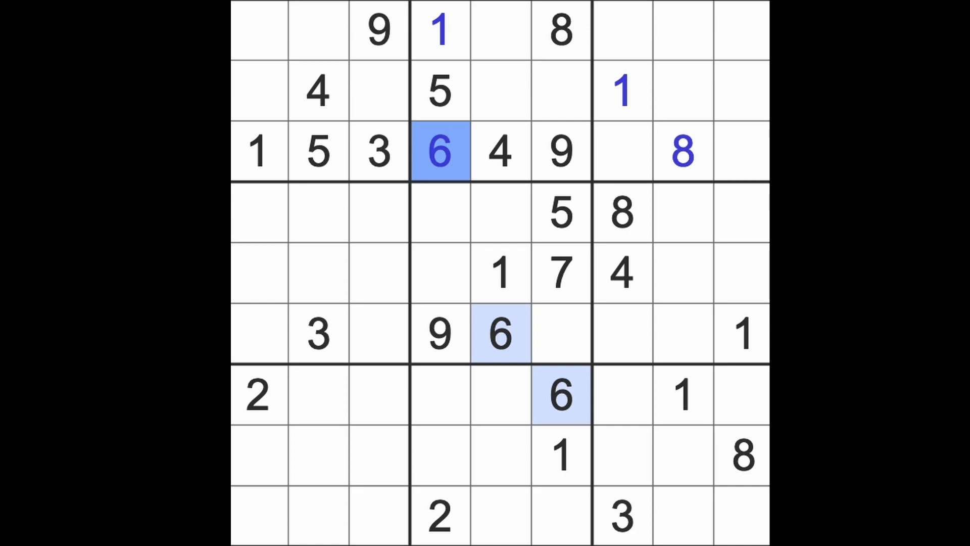
pyautogui.moveTo(584, 124)
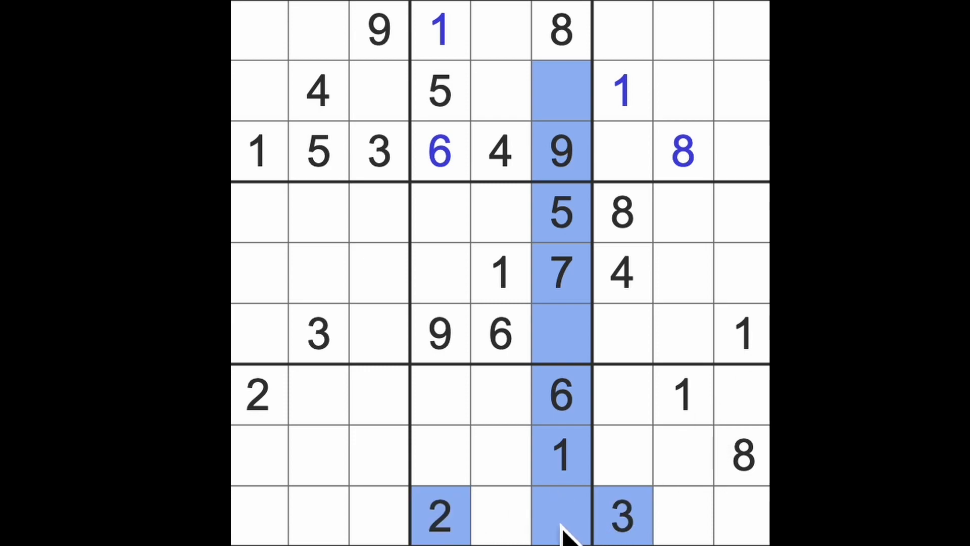
# Place 4s in r9c6 and r4c4, and a 3 in r2c6
pyautogui.write('4')
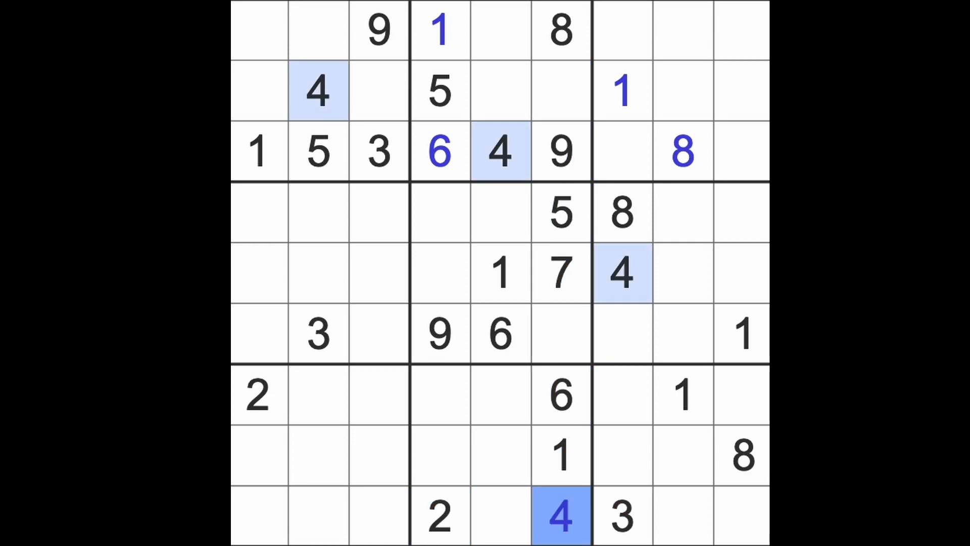
pyautogui.click(621, 273)
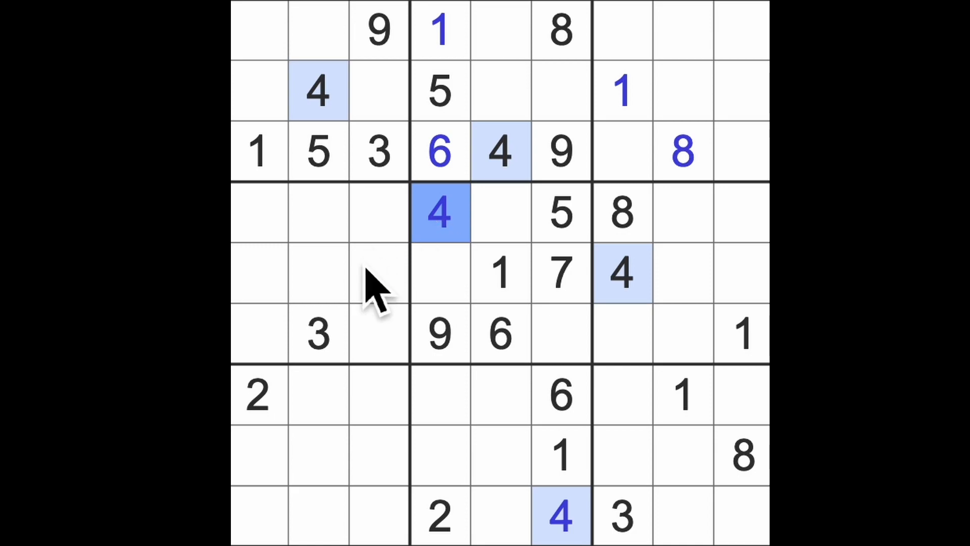
pyautogui.click(560, 92)
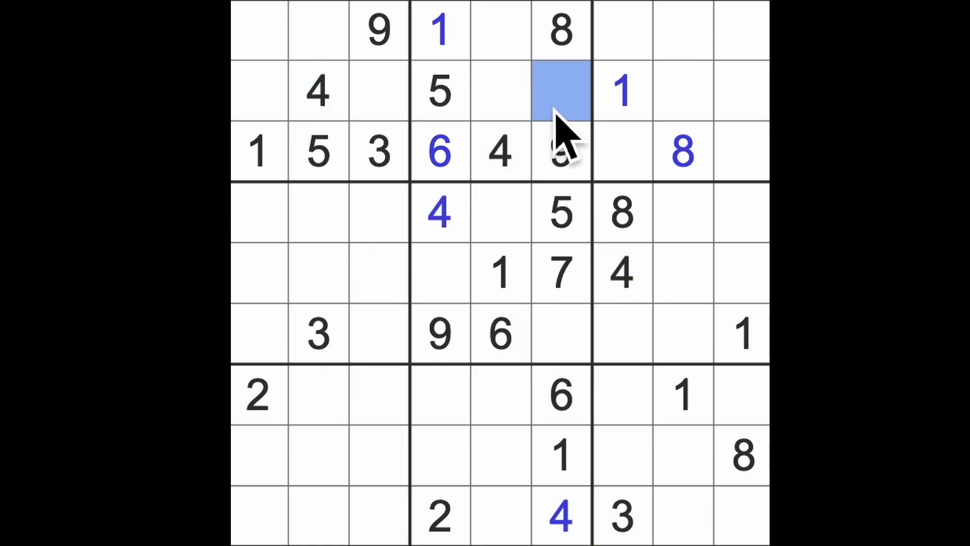
pyautogui.write('3')
pyautogui.click(561, 334)
pyautogui.write('2')
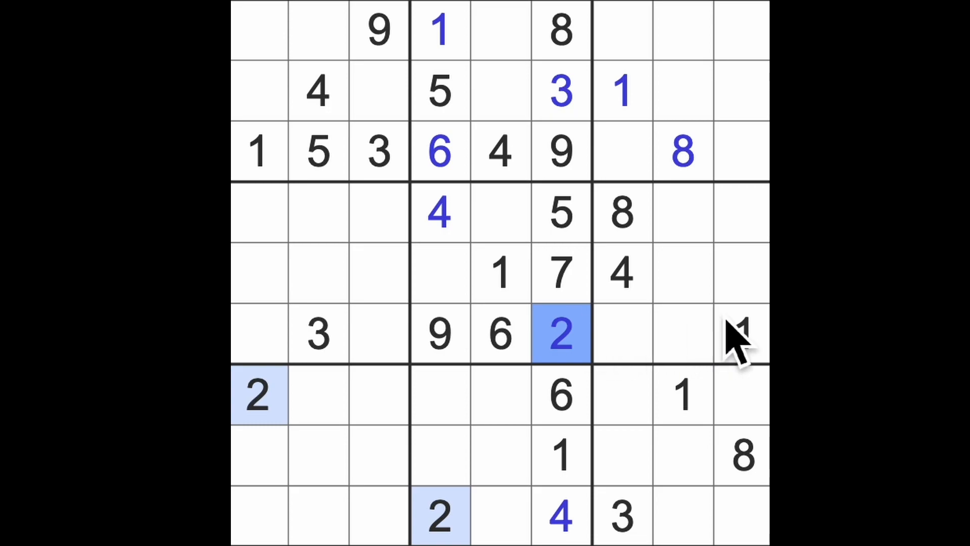
# Place a 2 in r6c6, an 8 in r5c4 and a 3 in r4c5
pyautogui.click(621, 213)
pyautogui.write('8')
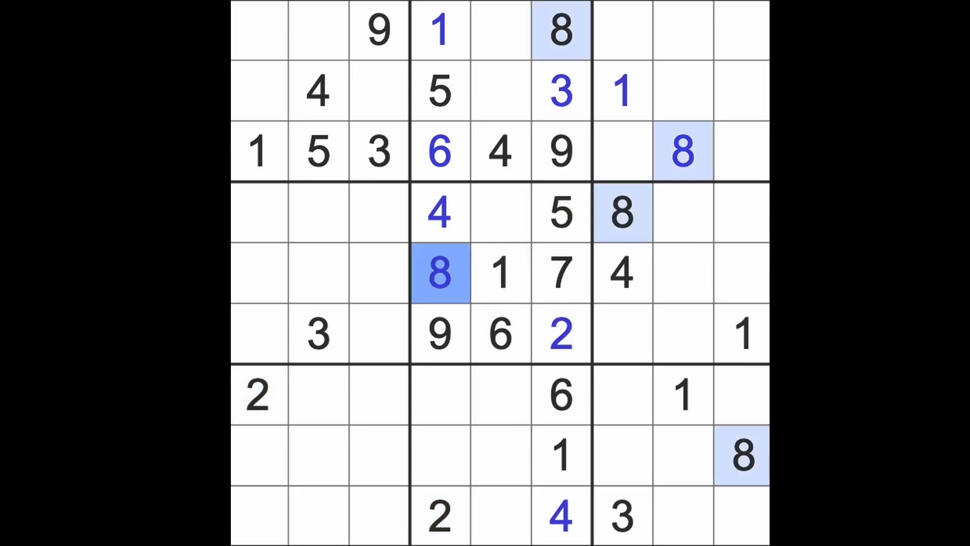
pyautogui.click(499, 212)
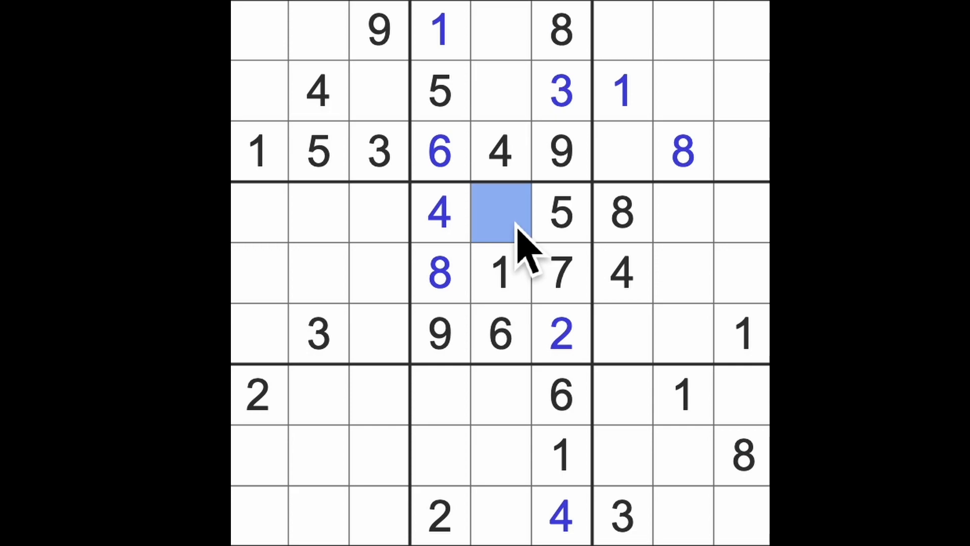
pyautogui.write('3')
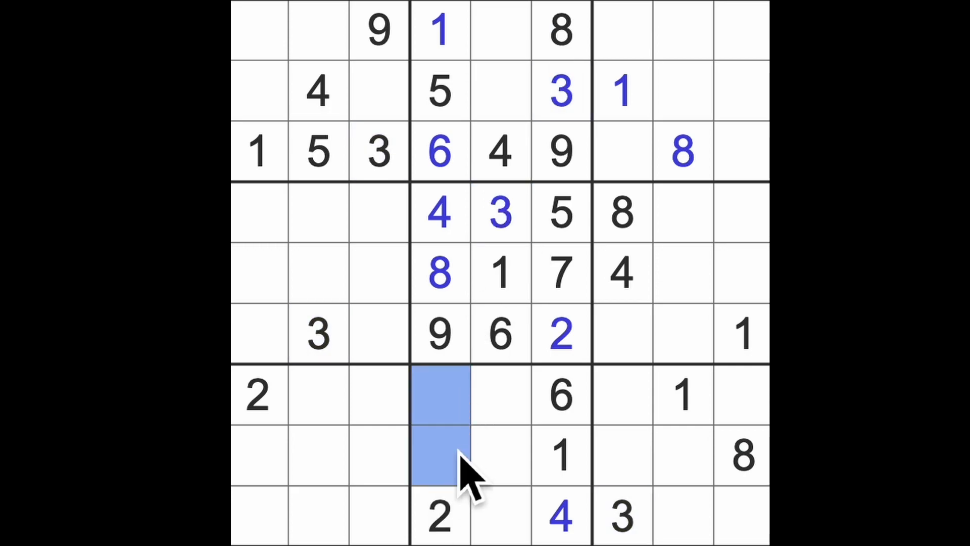
pyautogui.moveTo(508, 458)
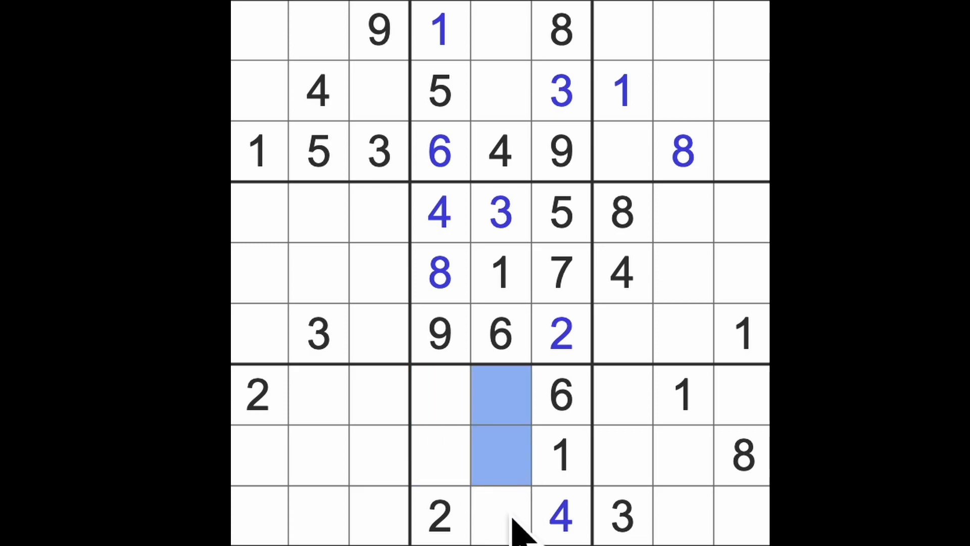
pyautogui.click(501, 516)
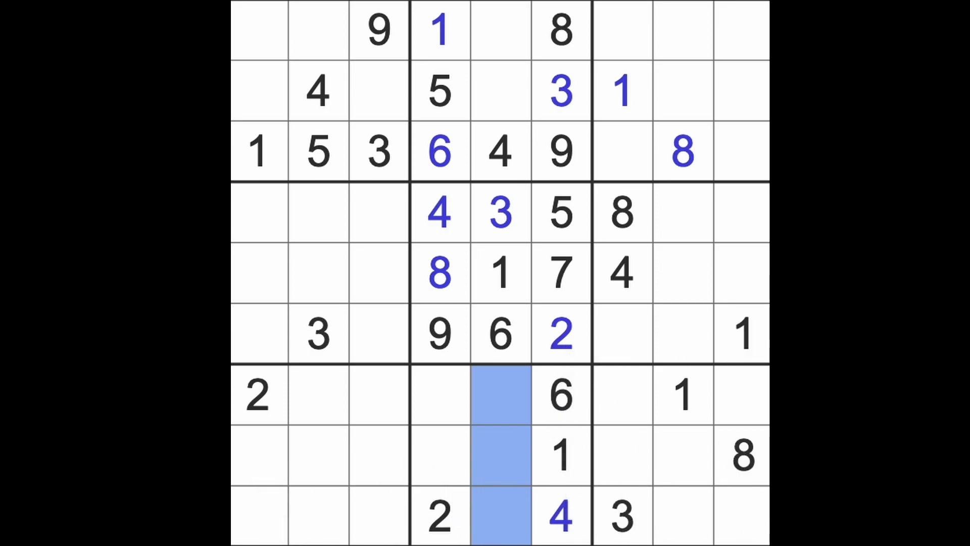
pyautogui.click(499, 393)
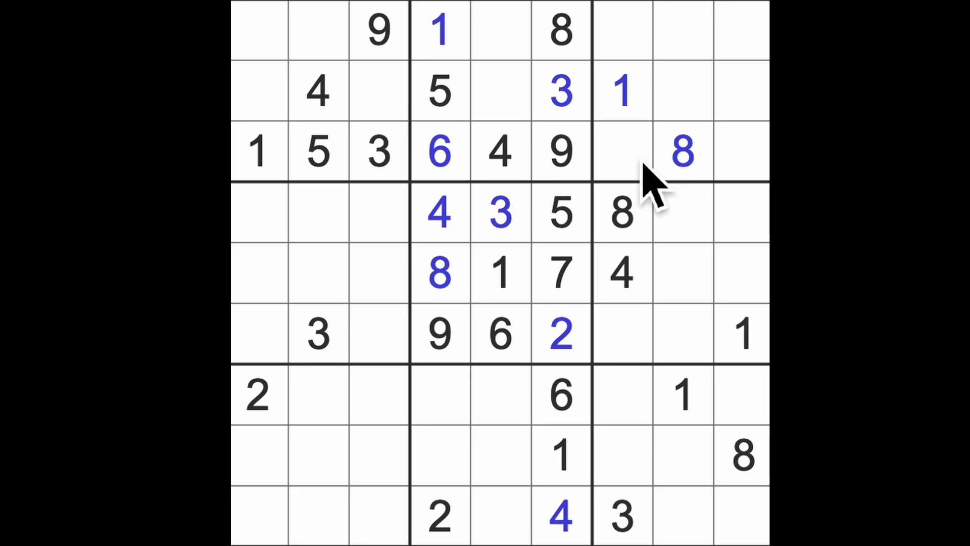
pyautogui.click(621, 151)
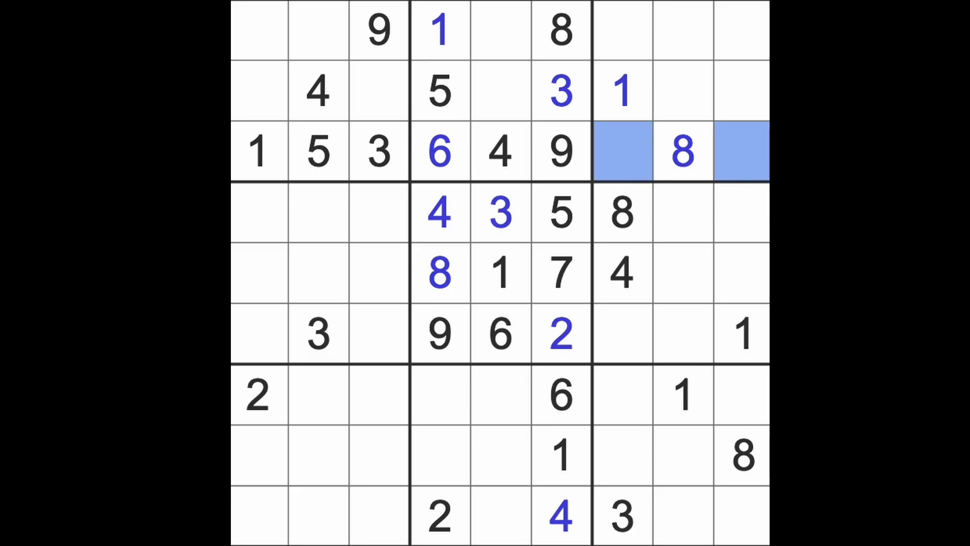
pyautogui.moveTo(637, 532)
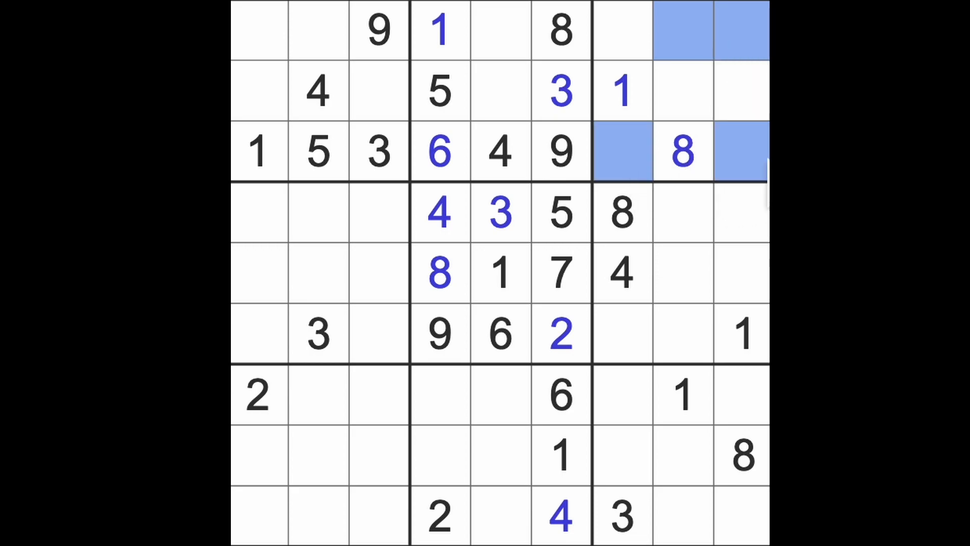
pyautogui.click(438, 92)
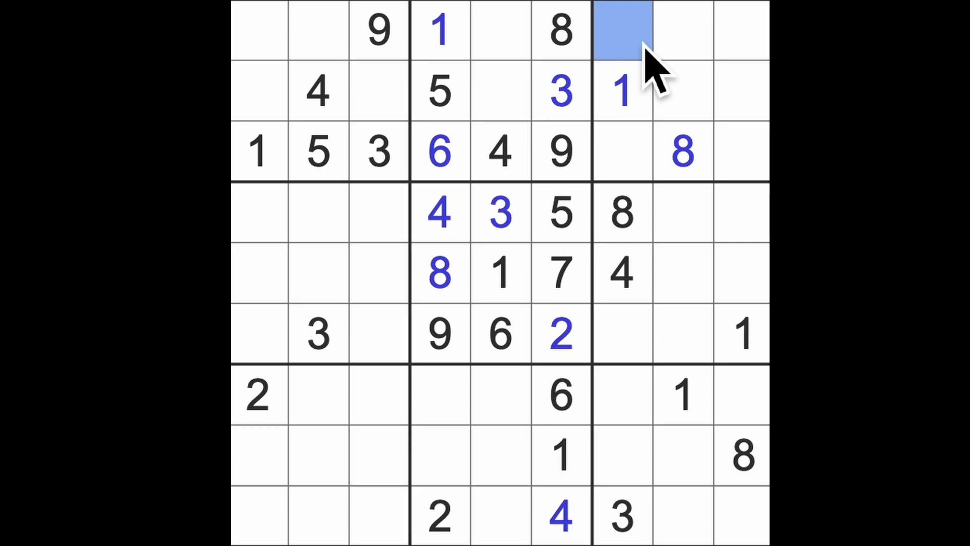
pyautogui.write('5')
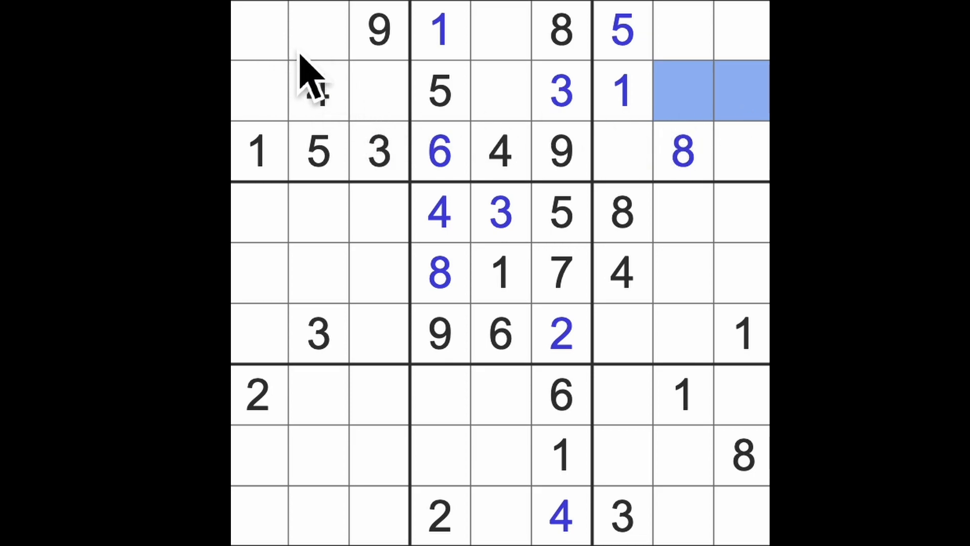
pyautogui.click(318, 91)
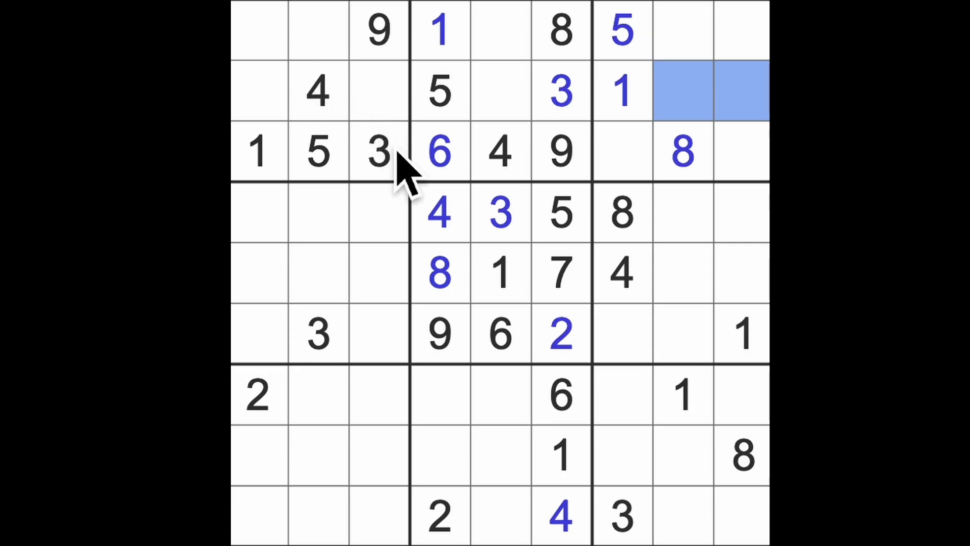
pyautogui.moveTo(554, 146)
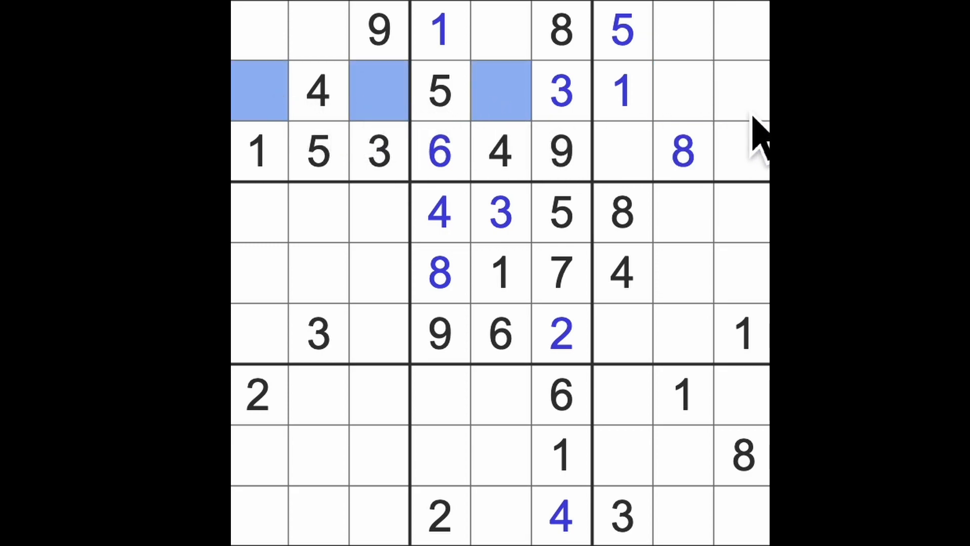
pyautogui.moveTo(733, 127)
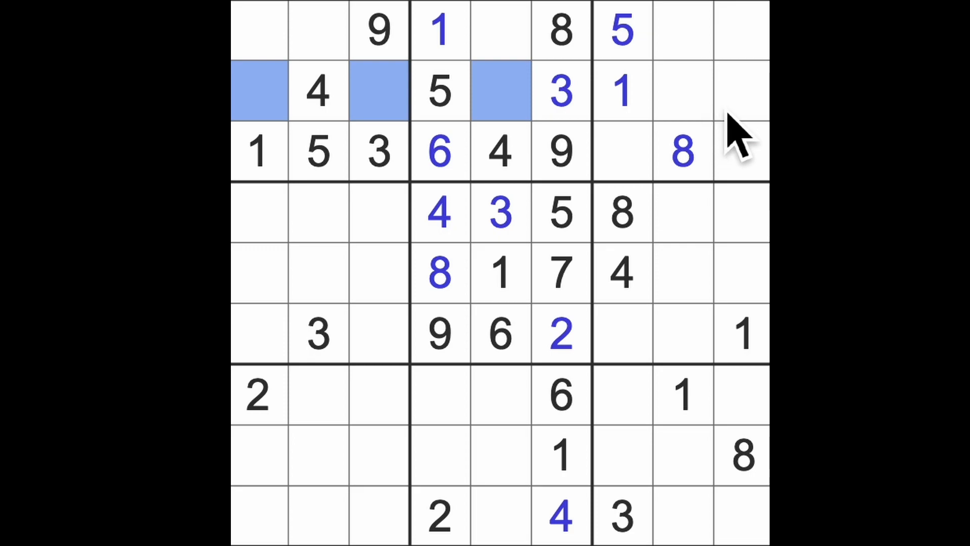
pyautogui.moveTo(752, 133)
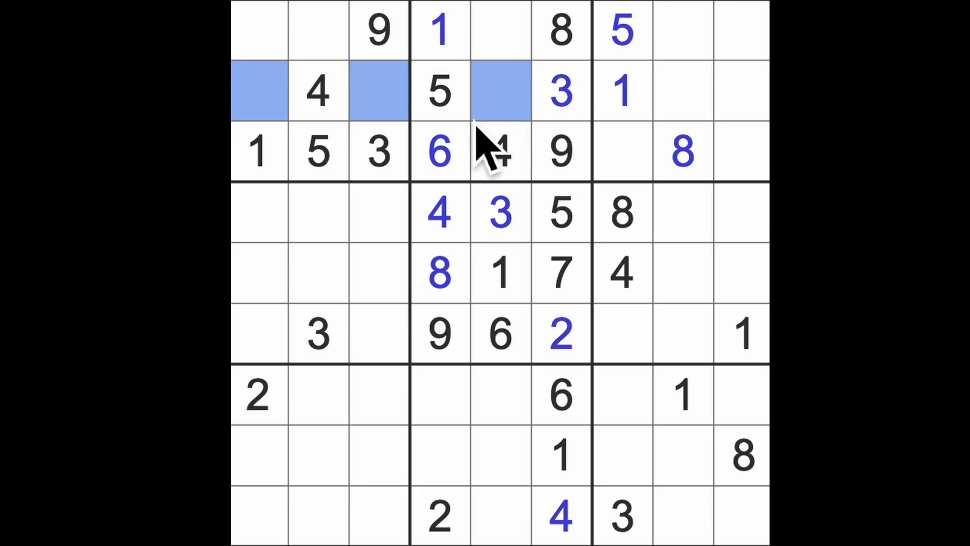
pyautogui.moveTo(508, 155)
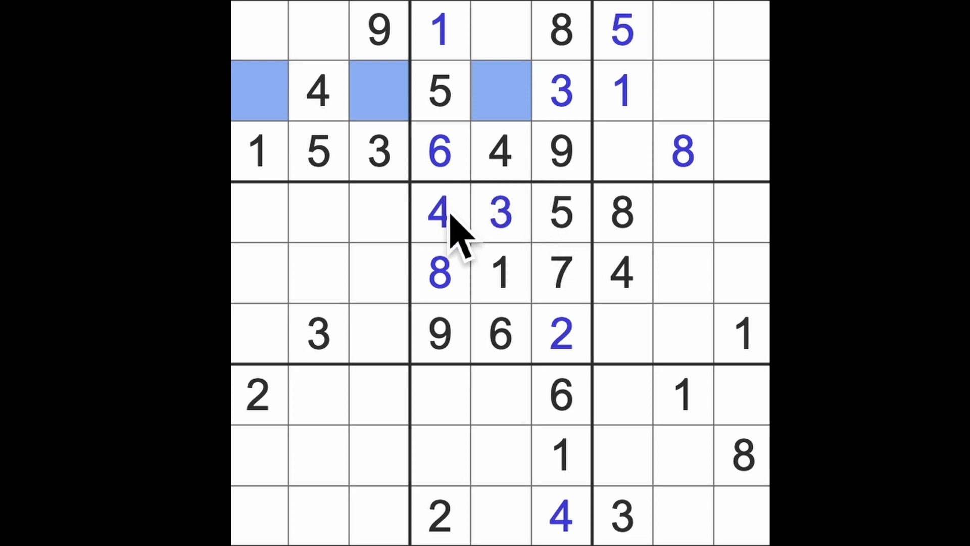
pyautogui.moveTo(273, 155)
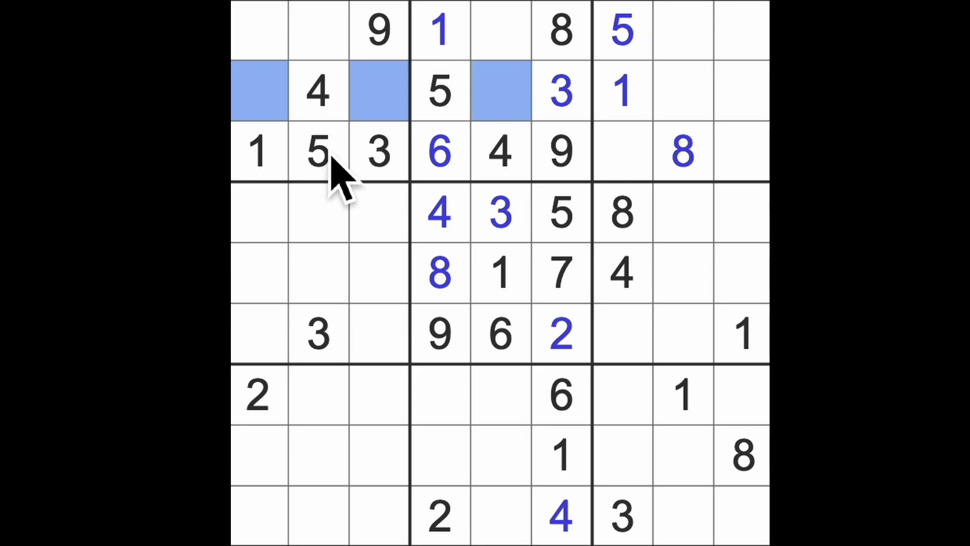
pyautogui.moveTo(381, 223)
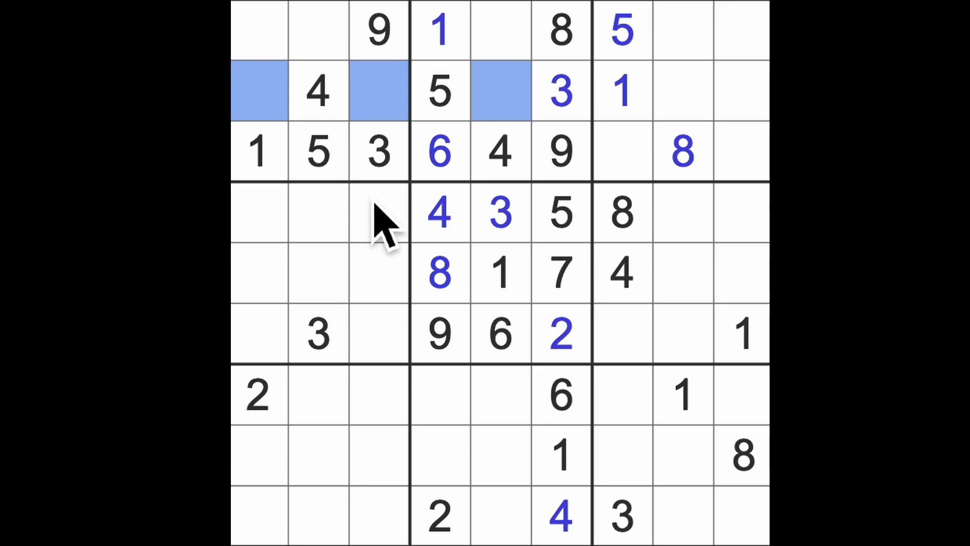
pyautogui.moveTo(483, 297)
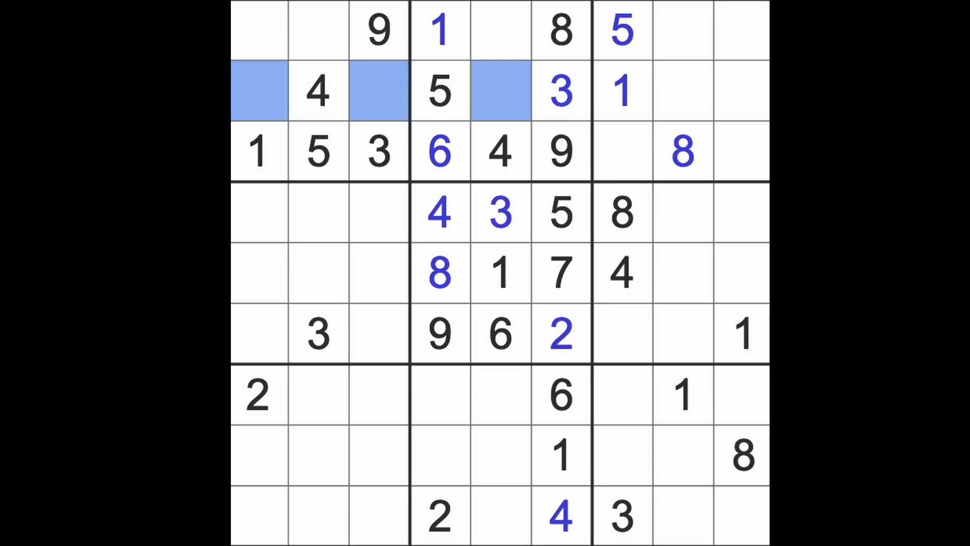
# Highlight the 3s, then fill in 3s, 7s, a 6, a 2 and a 9
pyautogui.click(378, 152)
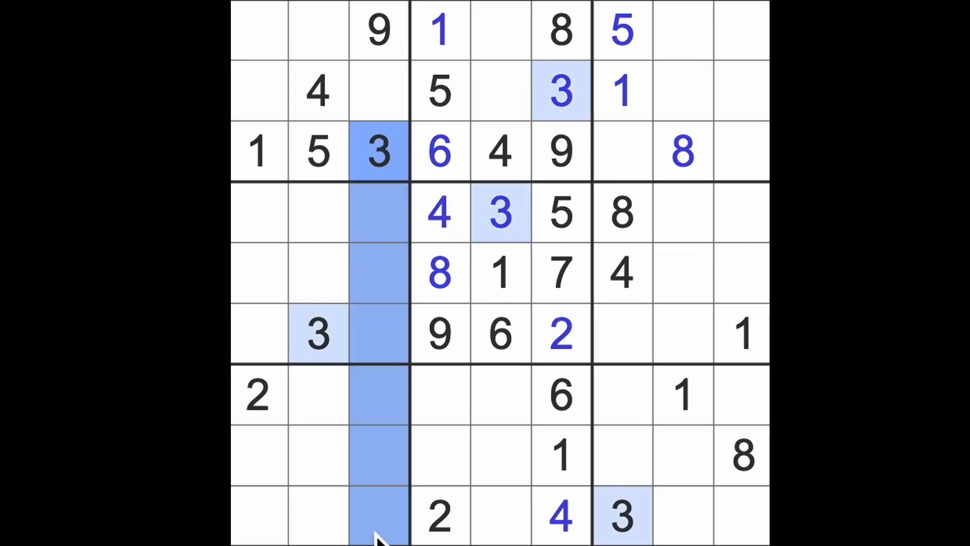
pyautogui.click(258, 516)
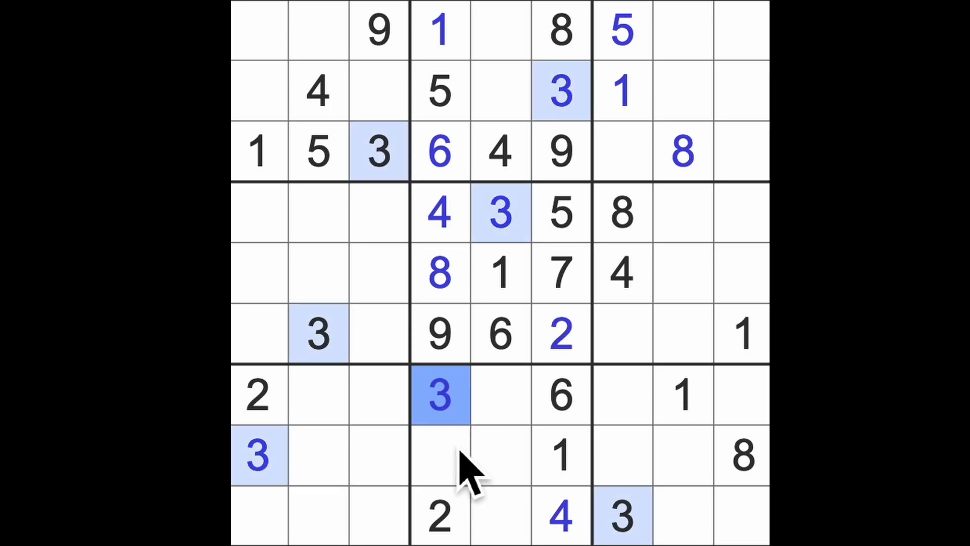
pyautogui.click(440, 455)
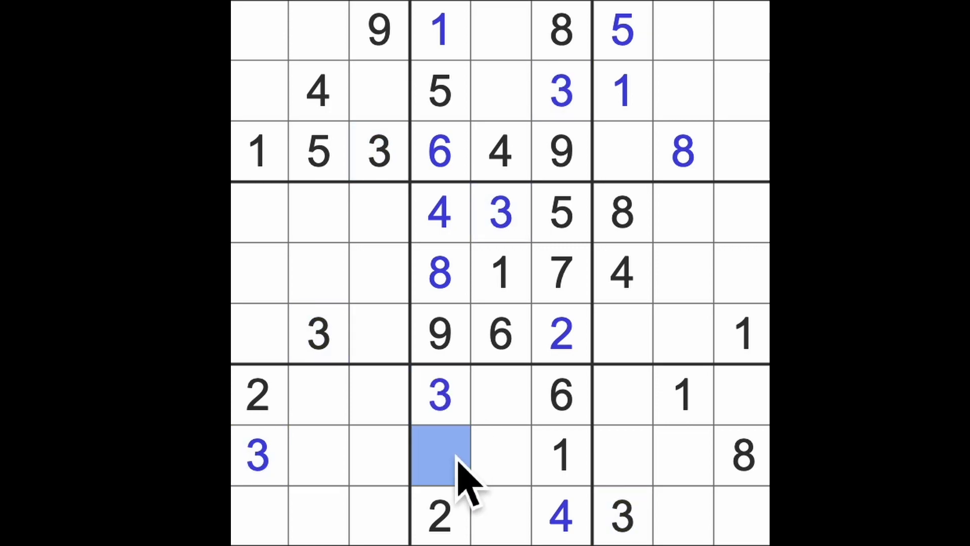
pyautogui.write('7')
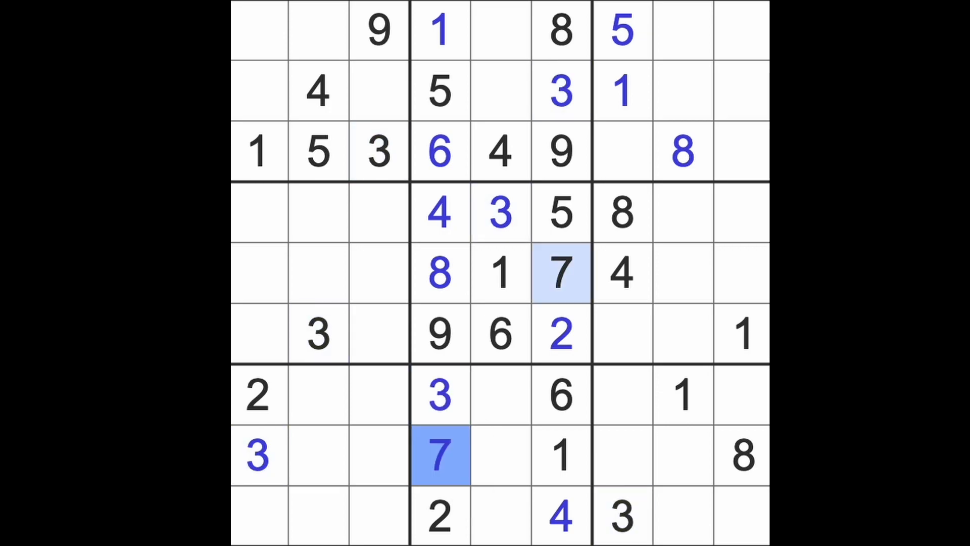
pyautogui.moveTo(736, 217)
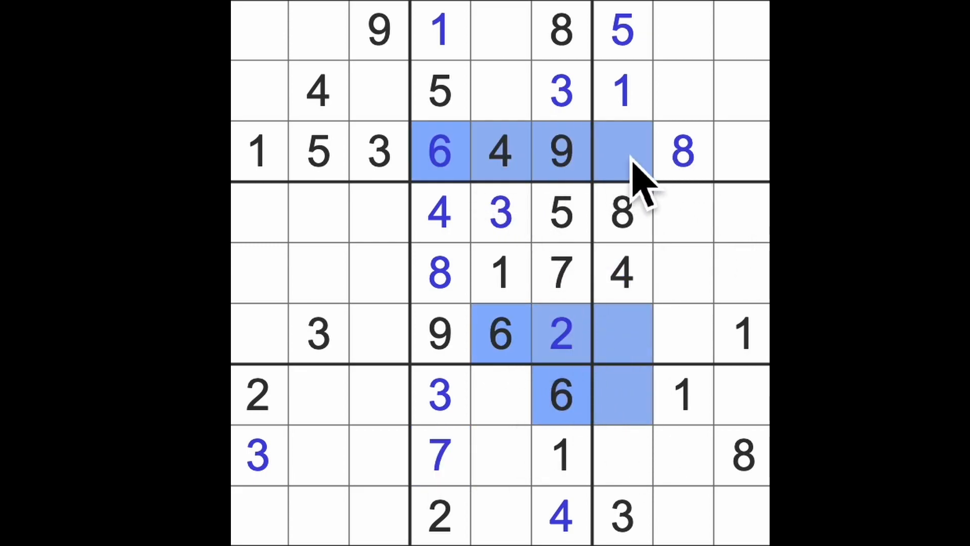
pyautogui.click(622, 457)
pyautogui.write('6')
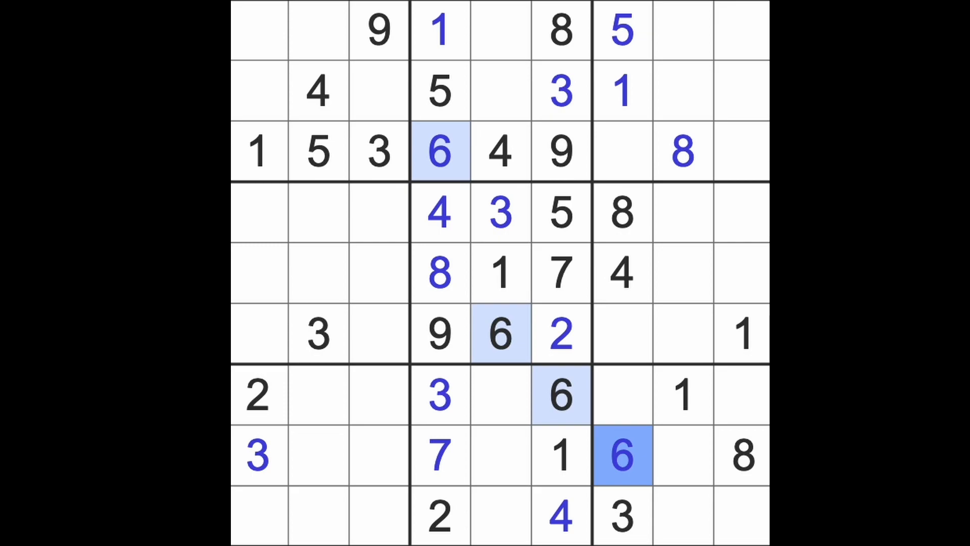
pyautogui.moveTo(598, 486)
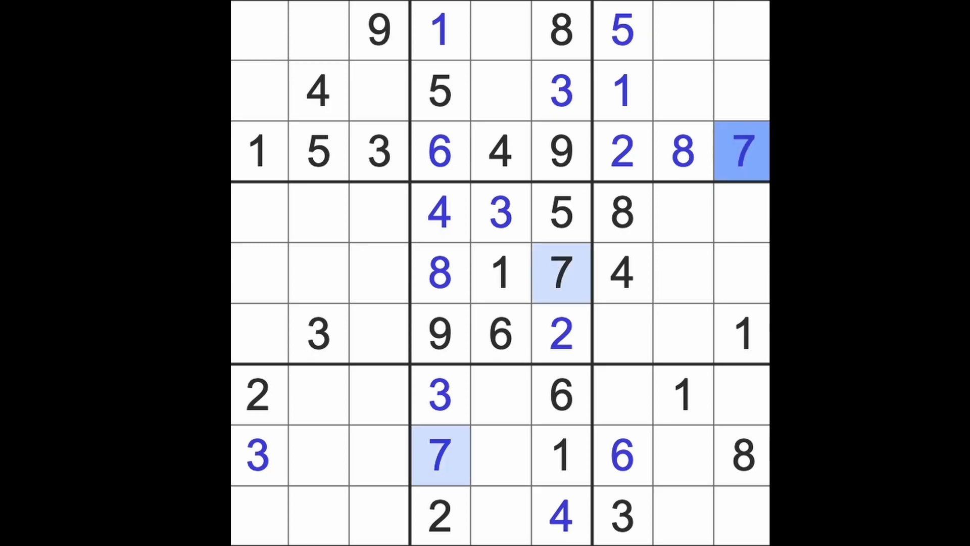
pyautogui.click(622, 334)
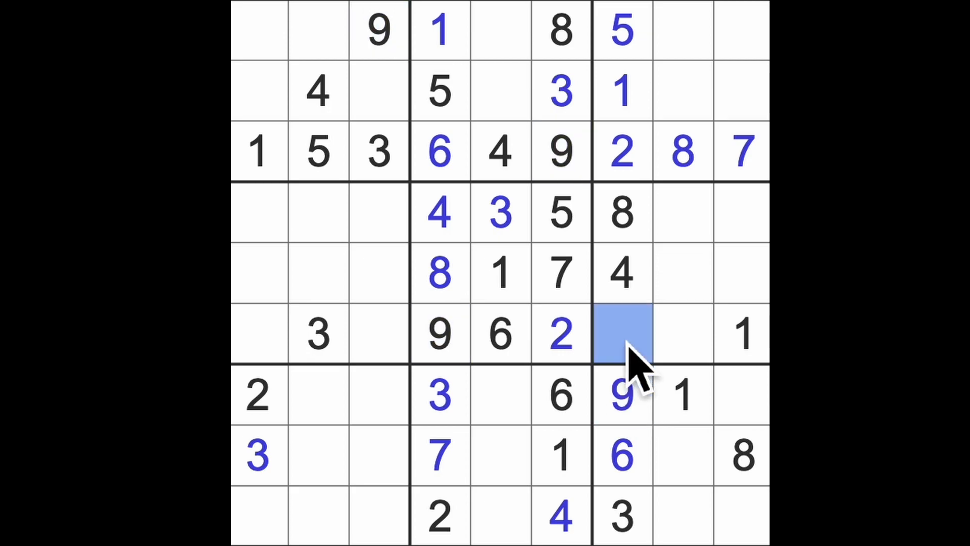
# Enter 7s, a 4, a 2 and a 5 in the right-hand boxes
pyautogui.click(621, 334)
pyautogui.write('7')
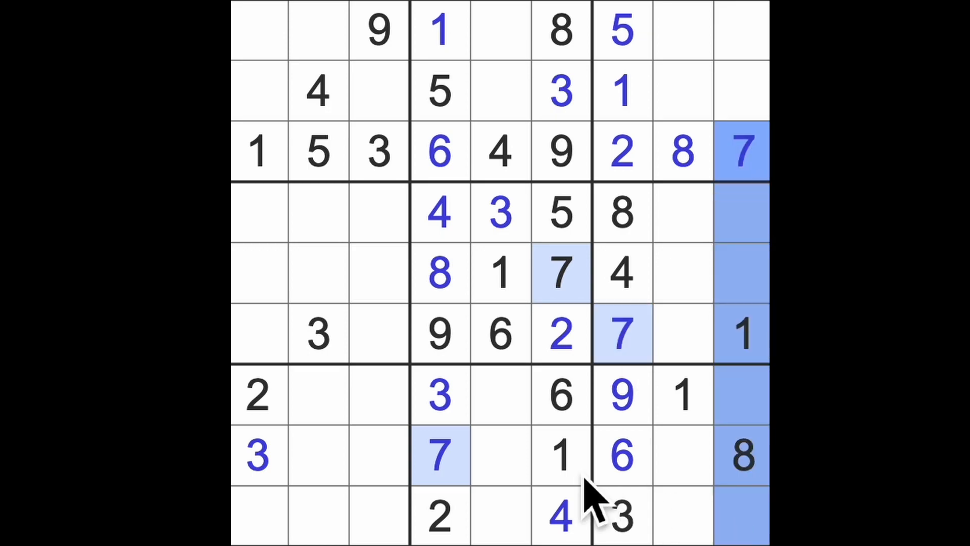
pyautogui.click(680, 516)
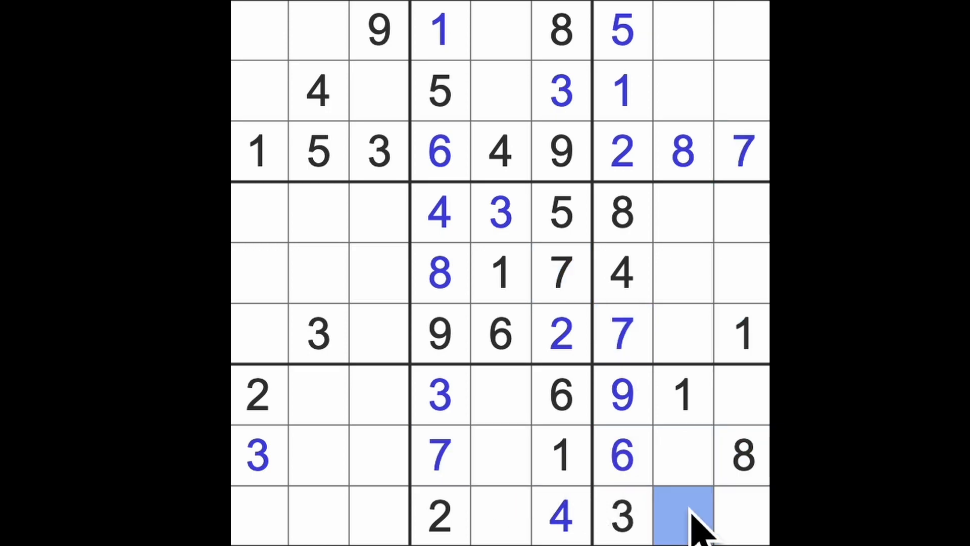
pyautogui.write('7')
pyautogui.click(683, 456)
pyautogui.write('2')
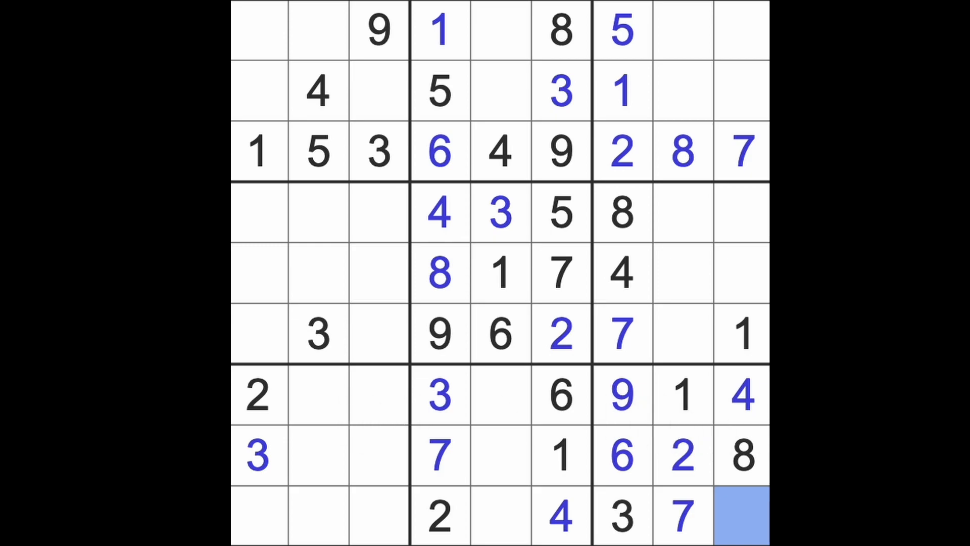
pyautogui.write('5')
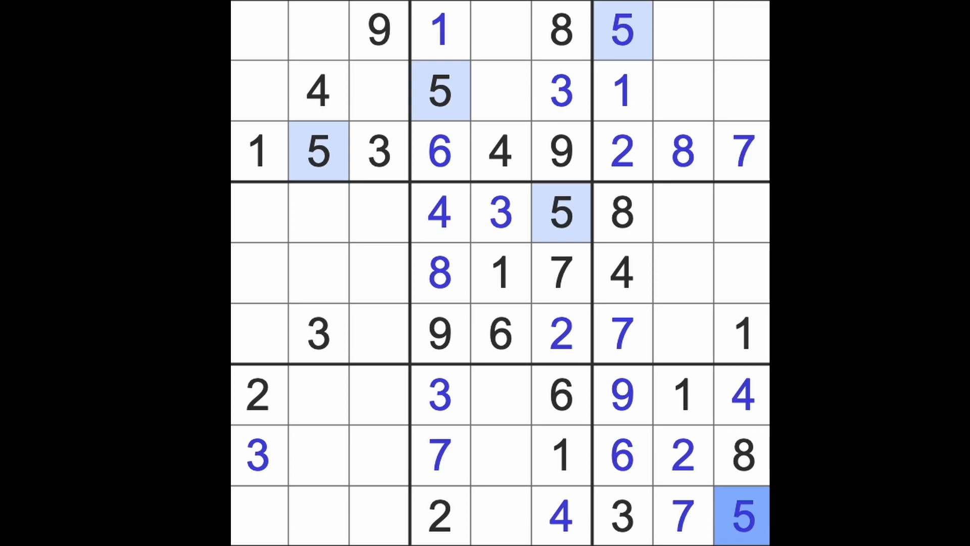
# Highlight the 4s and place 4s in the row 8 and row 6 cells
pyautogui.click(560, 516)
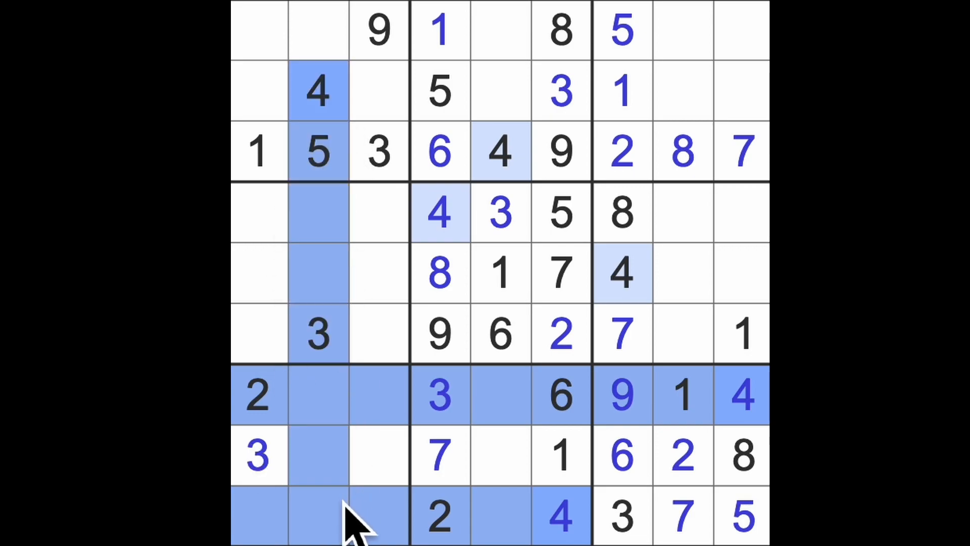
pyautogui.click(378, 457)
pyautogui.write('4')
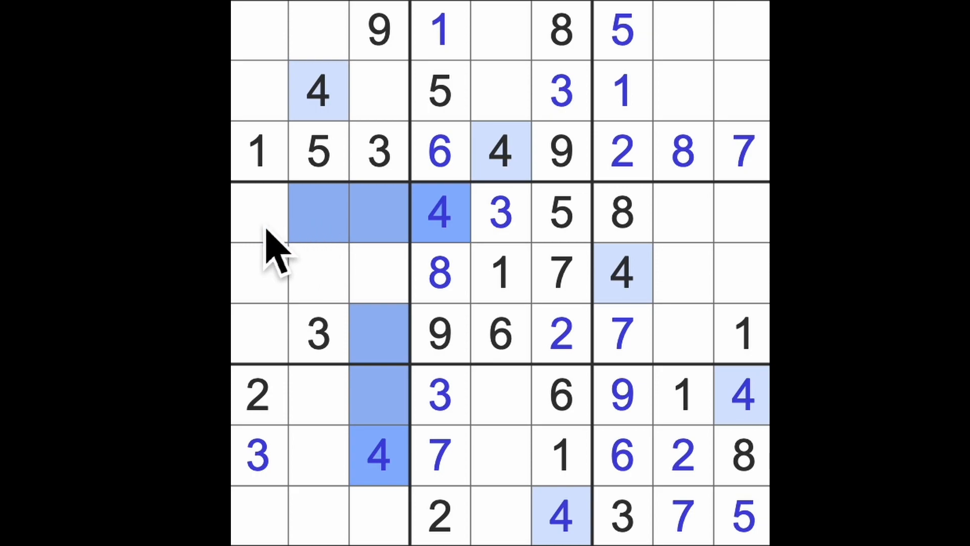
pyautogui.click(257, 334)
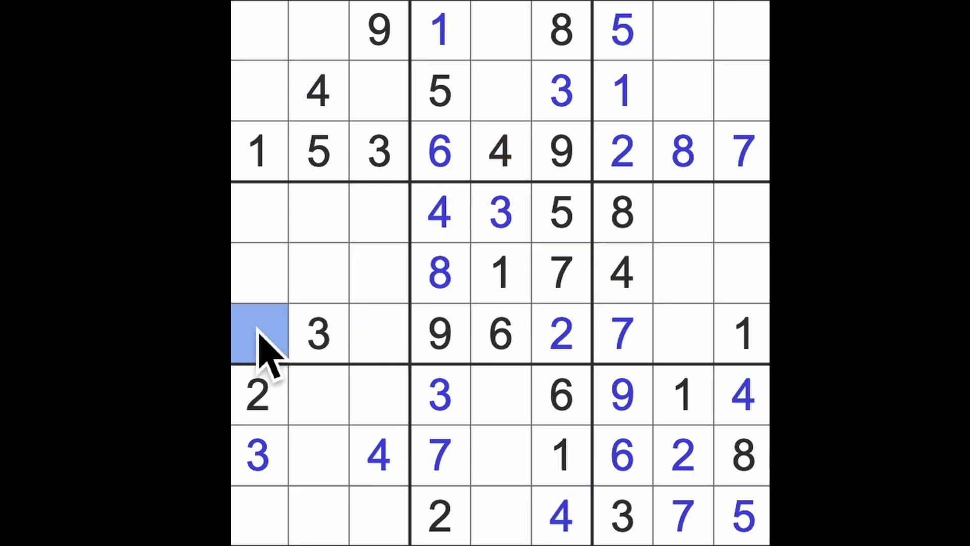
pyautogui.write('4')
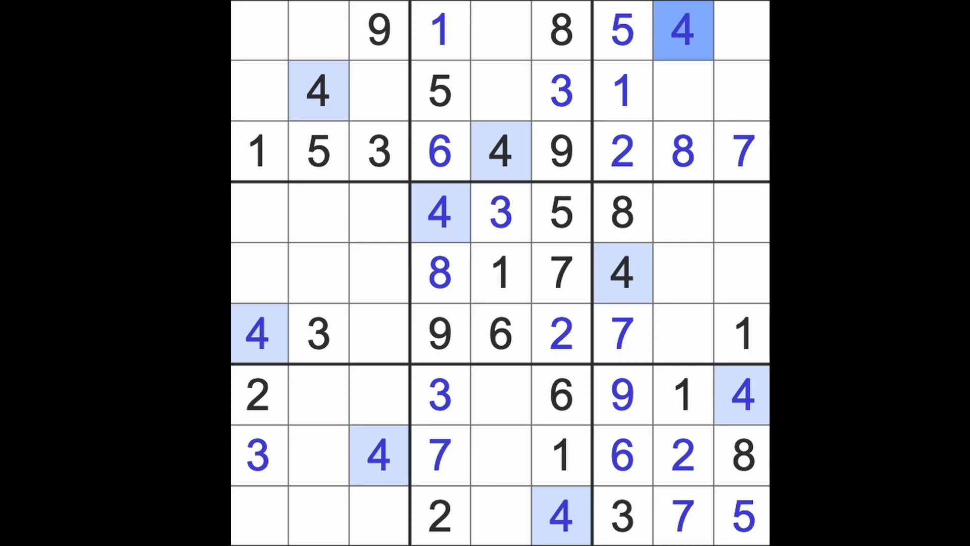
pyautogui.moveTo(328, 192)
pyautogui.write('5')
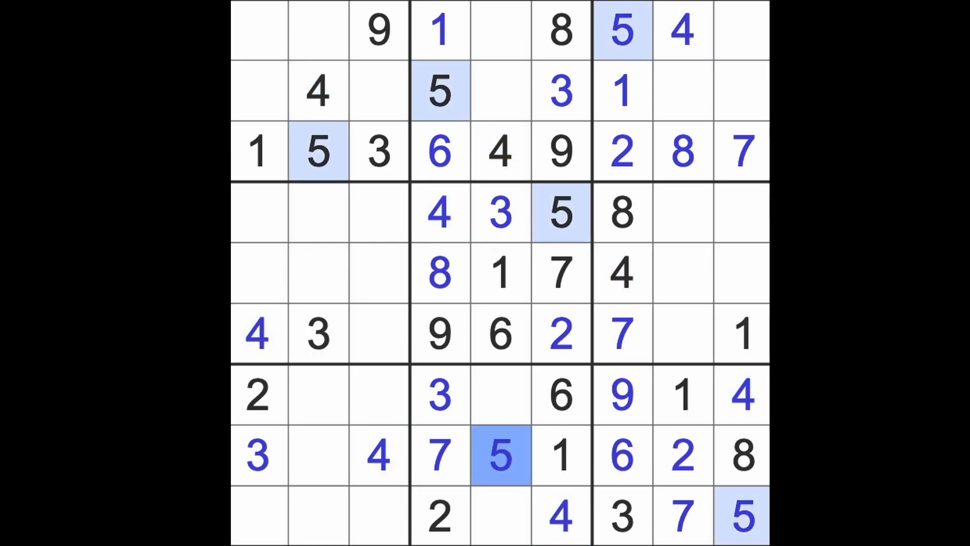
# Enter 9 r8c2, 8 r7c5, 9 r9c5, 5 r7c3, 7 r7c2, 5 r6c8
pyautogui.click(319, 455)
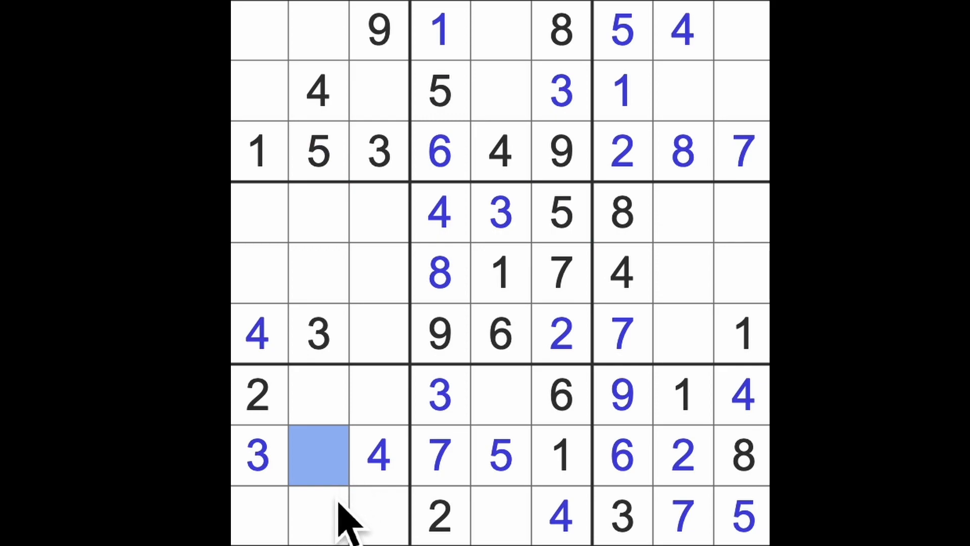
pyautogui.write('9')
pyautogui.click(501, 395)
pyautogui.write('8')
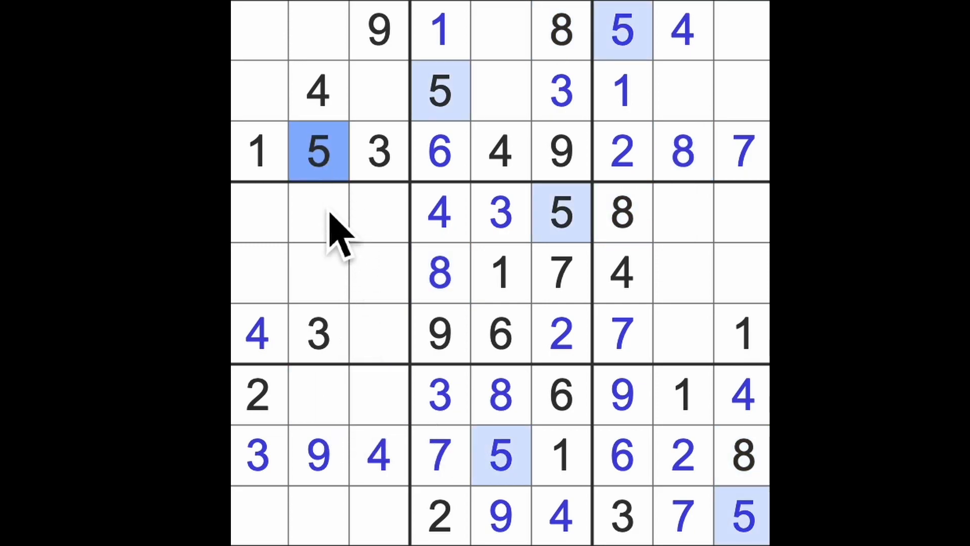
pyautogui.click(378, 395)
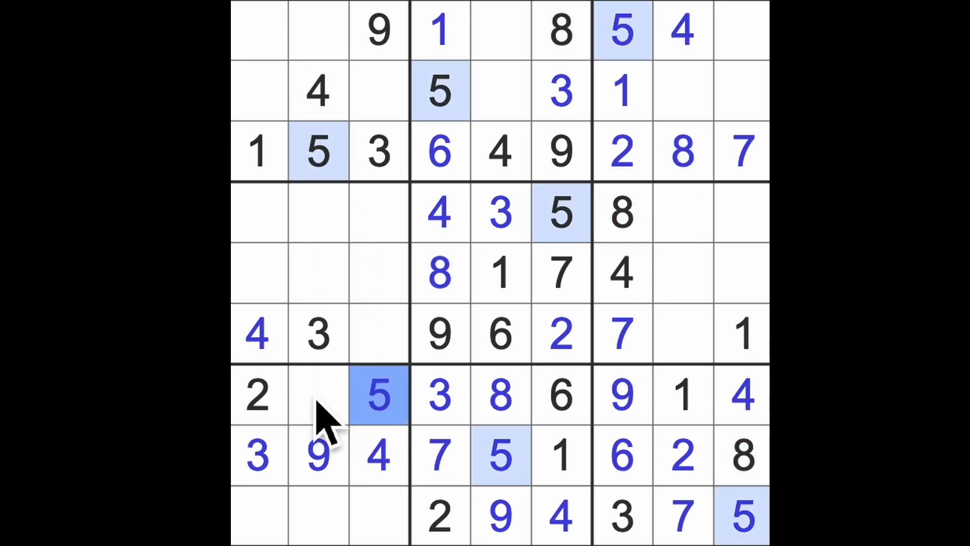
pyautogui.click(319, 397)
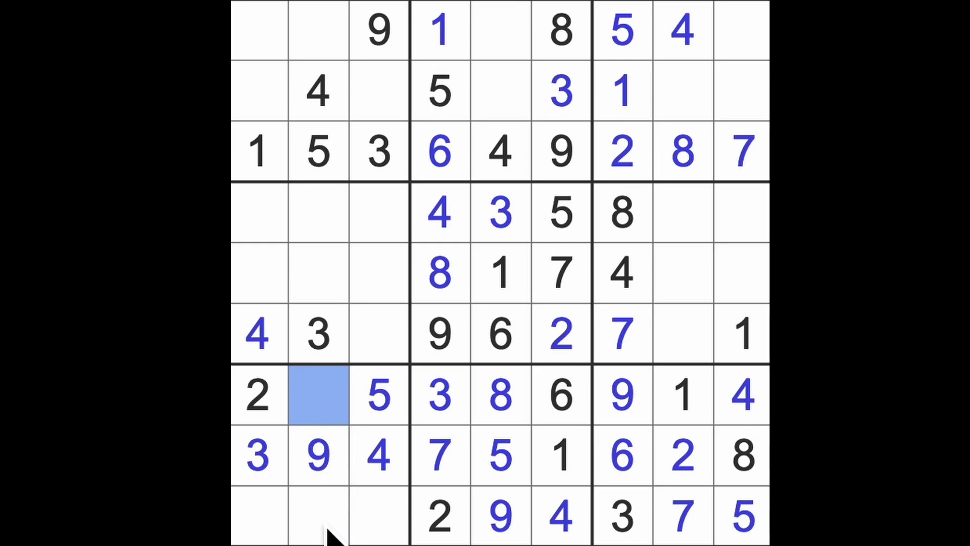
pyautogui.write('7')
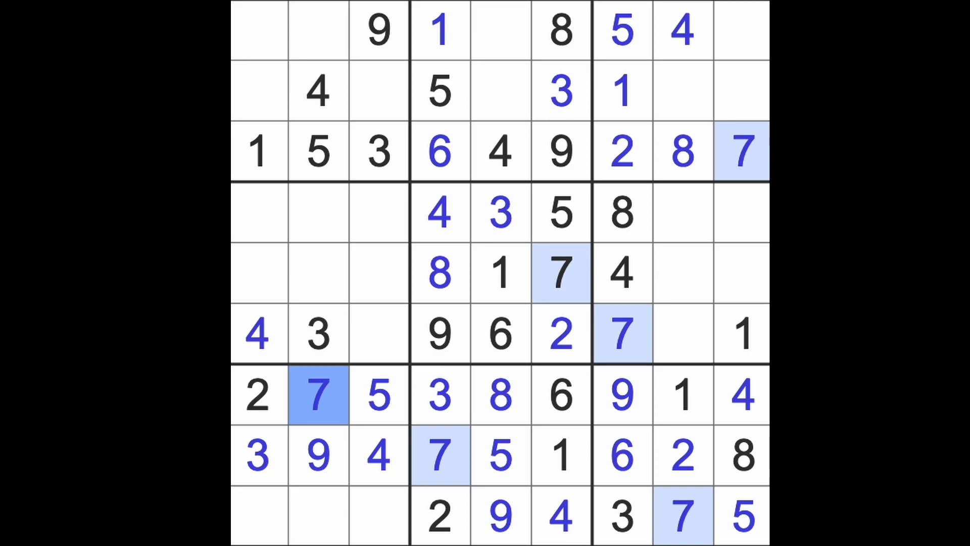
pyautogui.click(319, 517)
pyautogui.write('5')
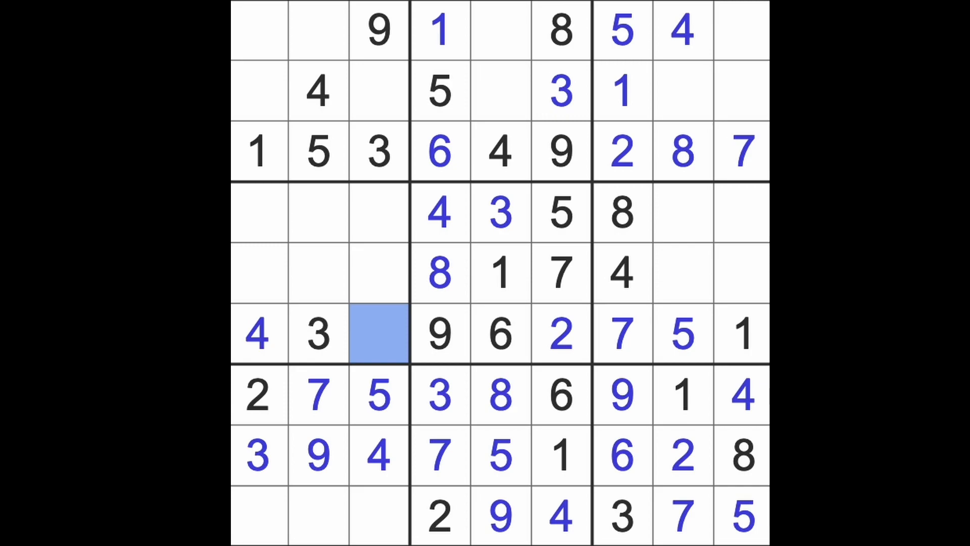
# Enter 8s in r6c3, r2c1, r9c2, then 1 r9c3, 6 r9c1, 1 r4c2
pyautogui.write('8')
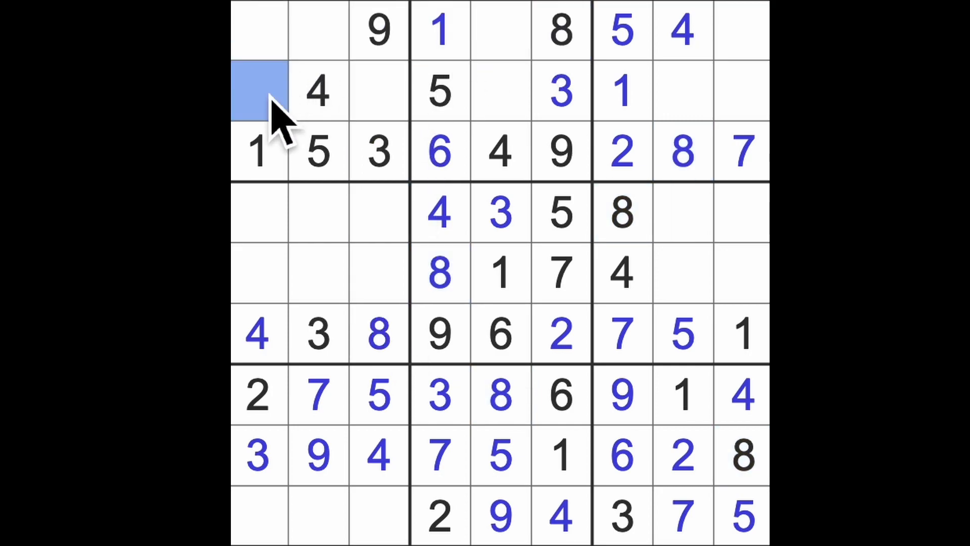
pyautogui.write('8')
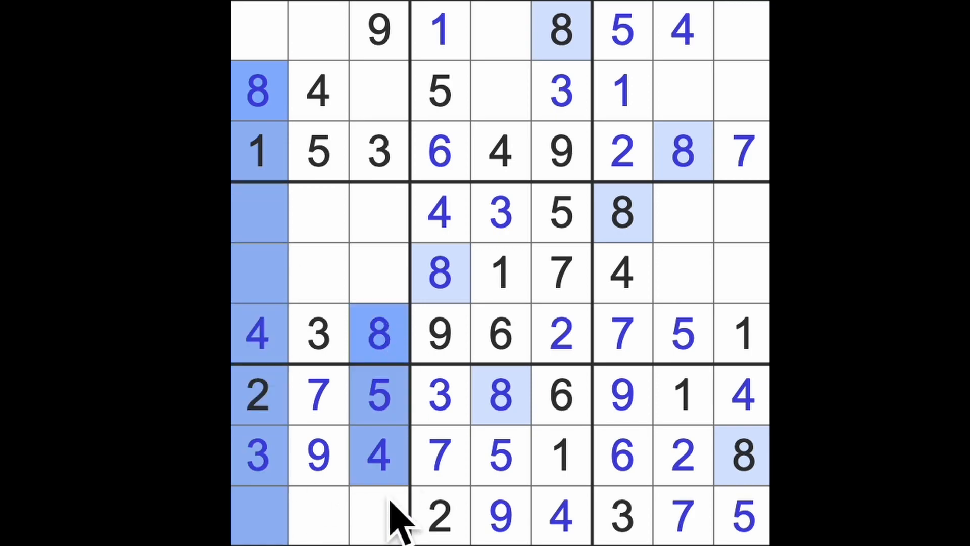
pyautogui.click(319, 515)
pyautogui.write('8')
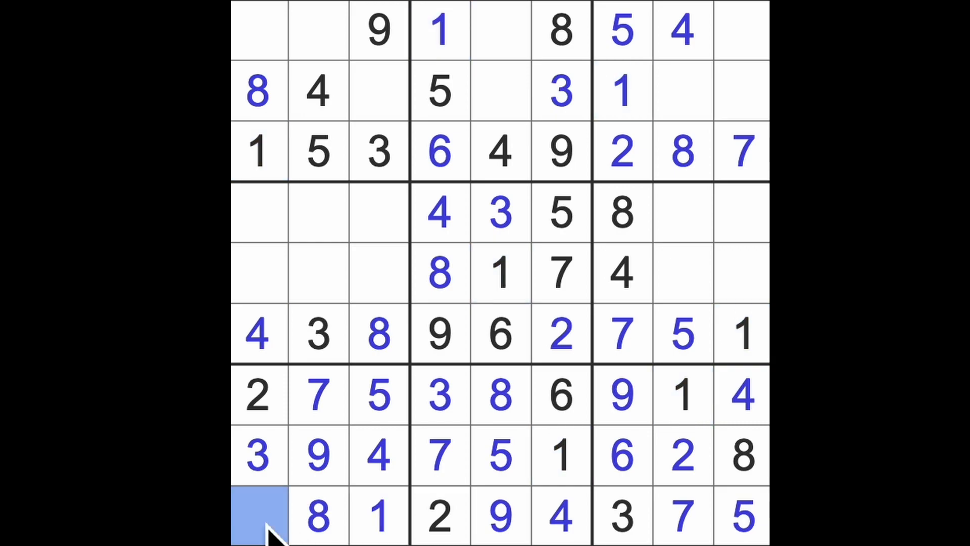
pyautogui.write('6')
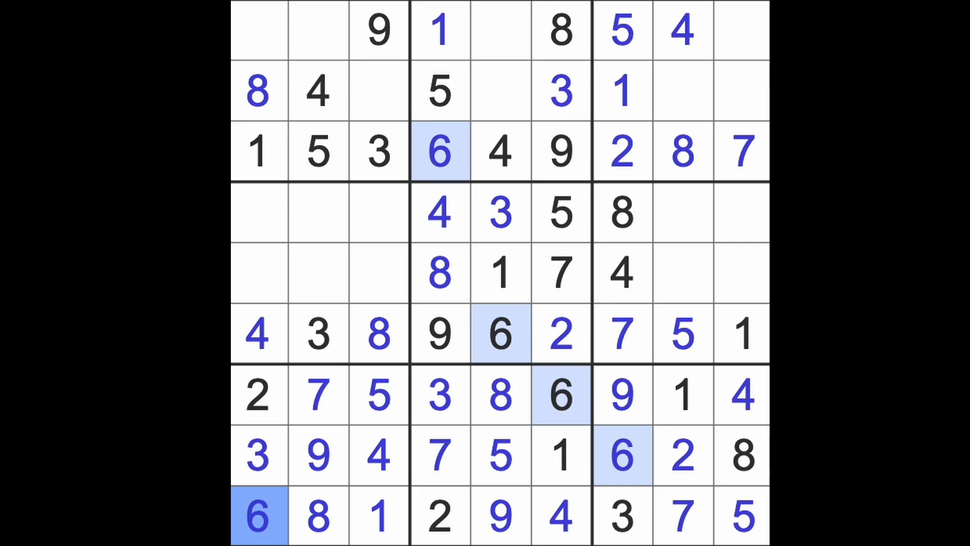
pyautogui.moveTo(381, 533)
pyautogui.write('1')
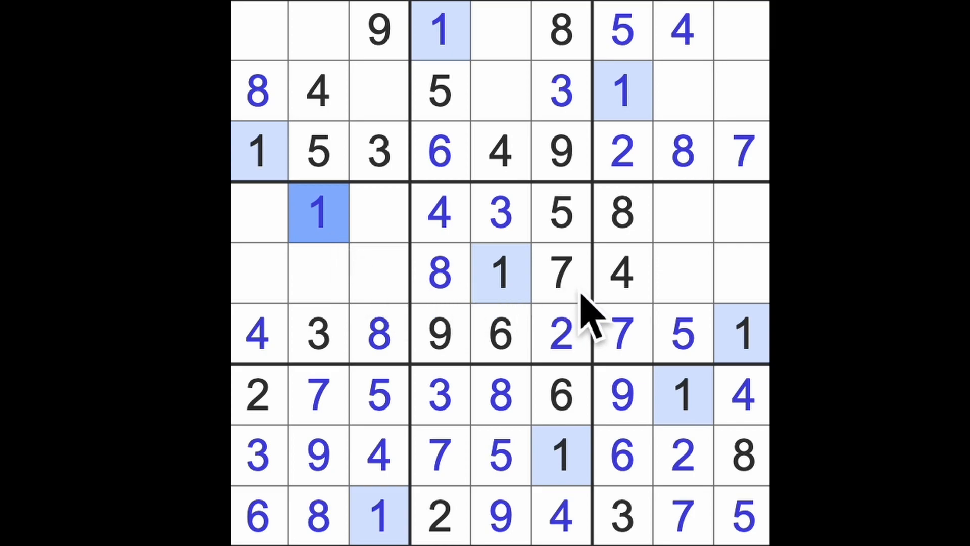
# Enter 3 in r1c9, 5 in r5c1, 3 in r5c8 and 9 in r4c1
pyautogui.click(560, 334)
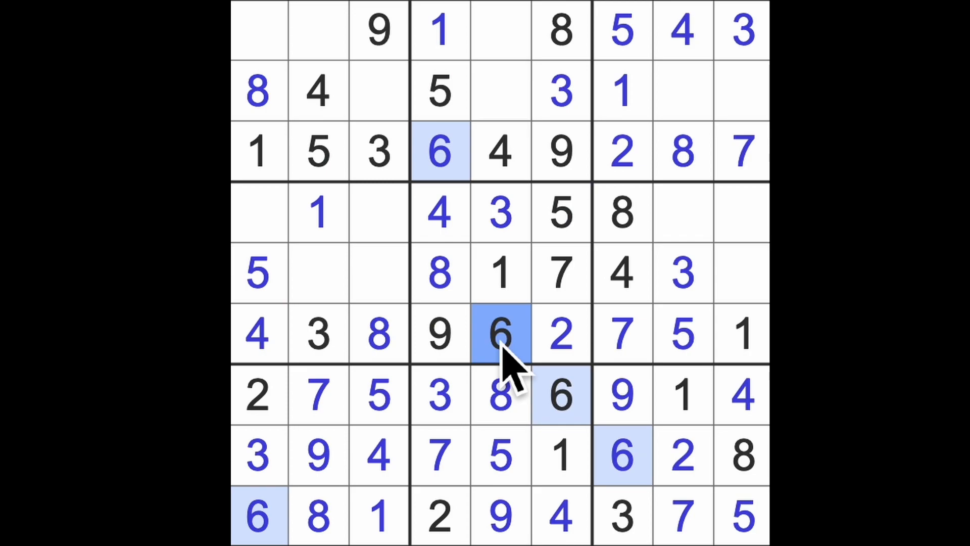
pyautogui.click(741, 152)
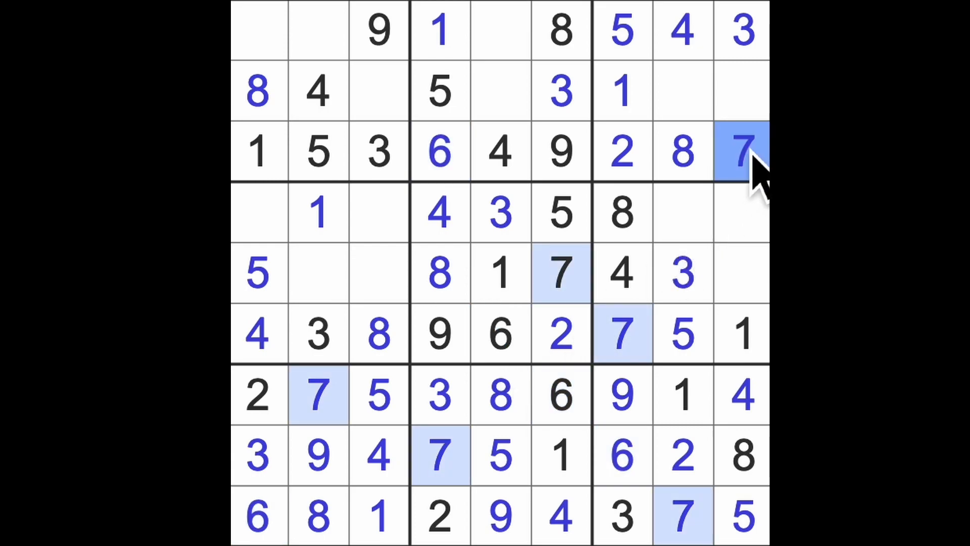
pyautogui.moveTo(359, 241)
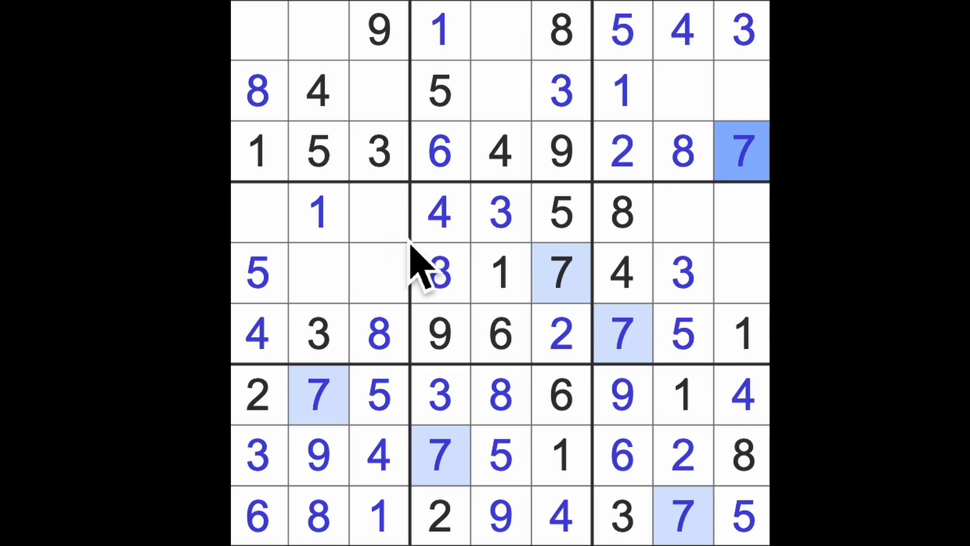
pyautogui.click(622, 396)
pyautogui.write('9')
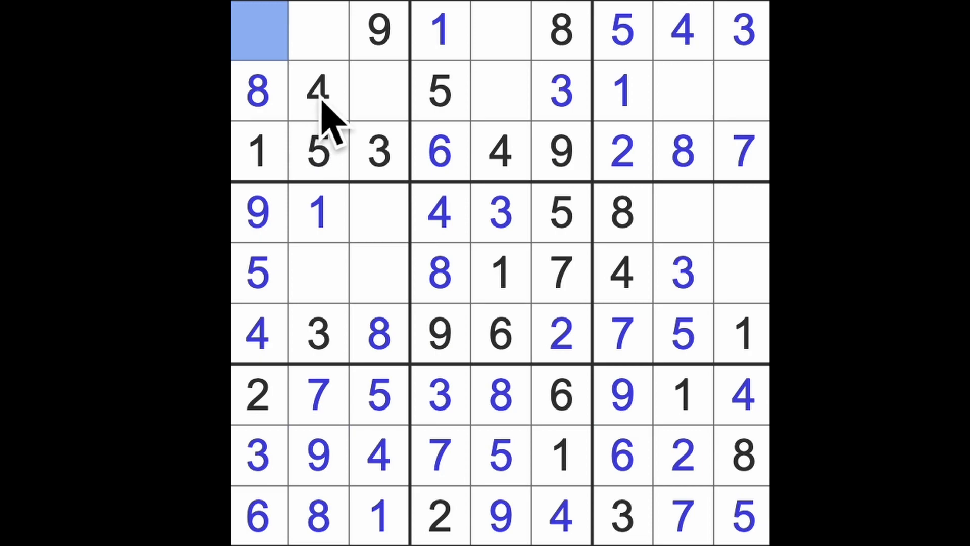
# Place 7s in r1c1, r2c5, r4c3; 2s in r1c5, r2c3, r5c2, r4c9; 6 in r1c2
pyautogui.write('7')
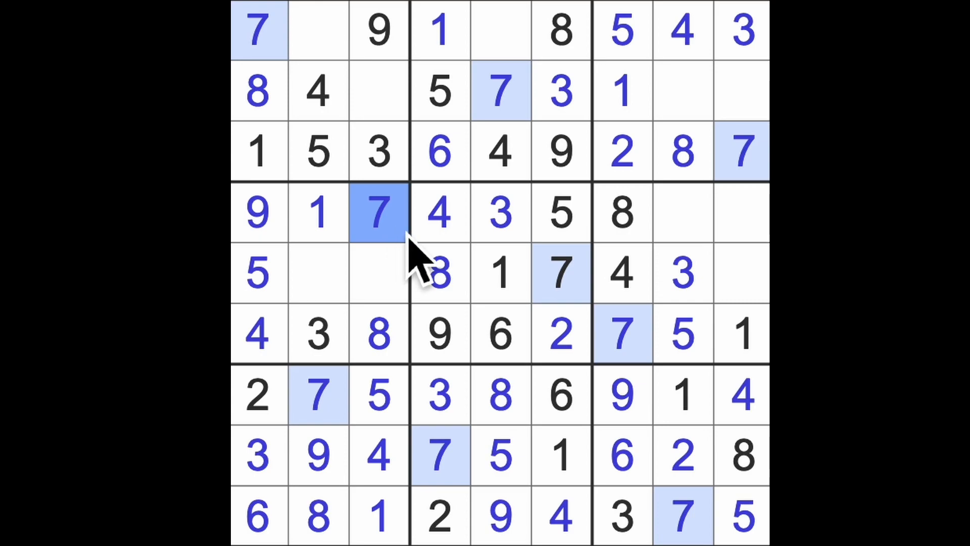
pyautogui.moveTo(439, 266)
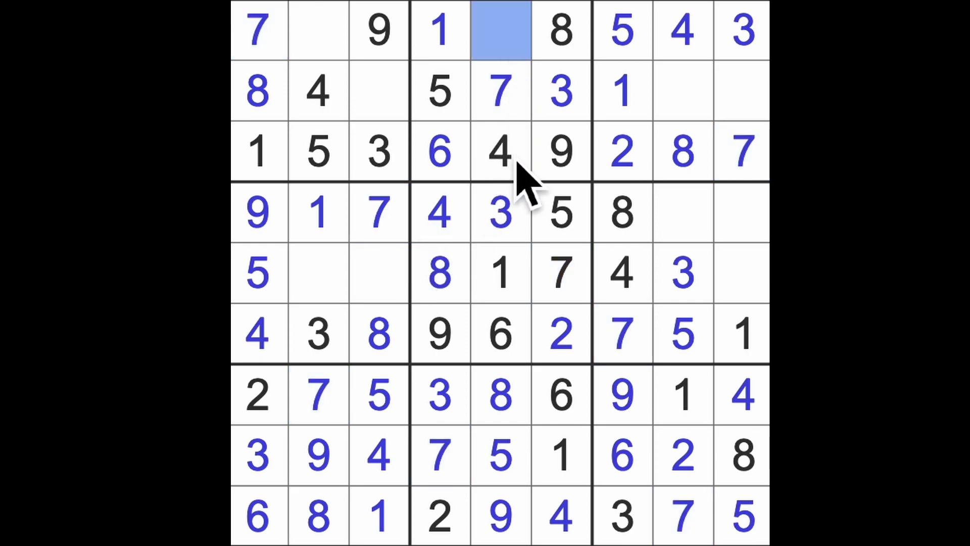
pyautogui.write('2')
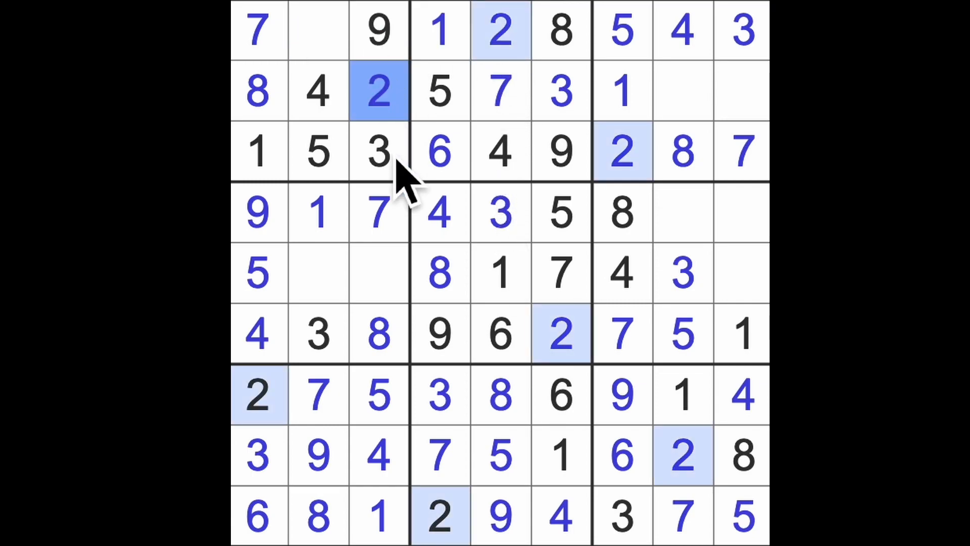
pyautogui.click(317, 273)
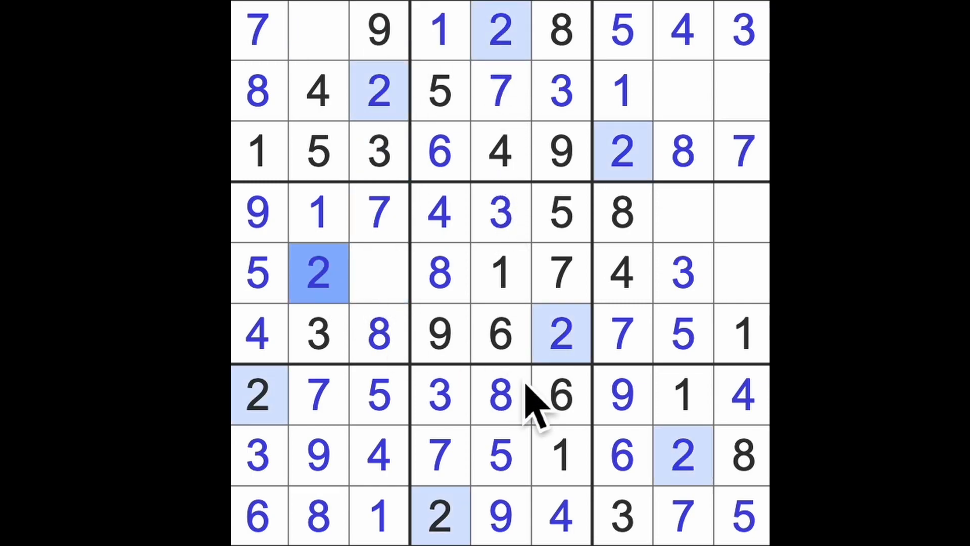
pyautogui.click(683, 455)
pyautogui.write('2')
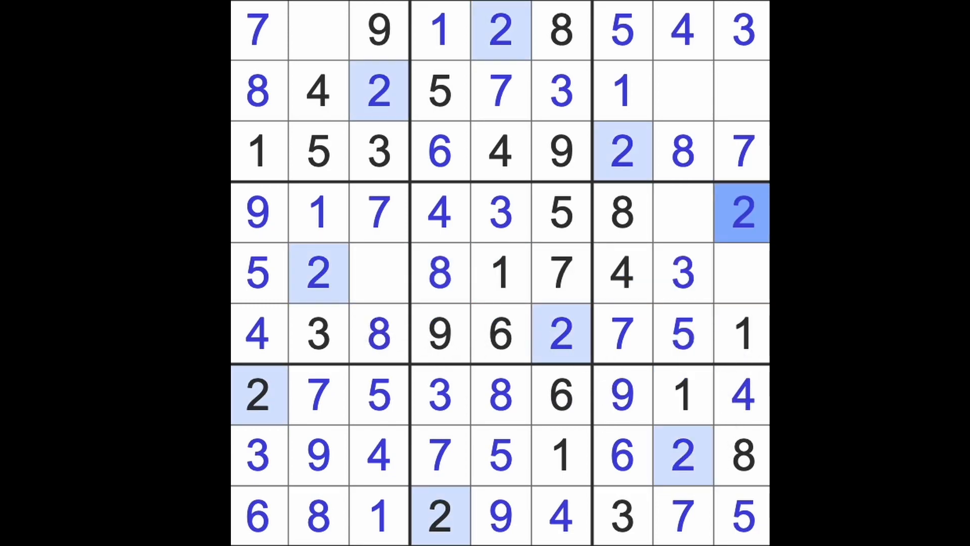
pyautogui.click(319, 30)
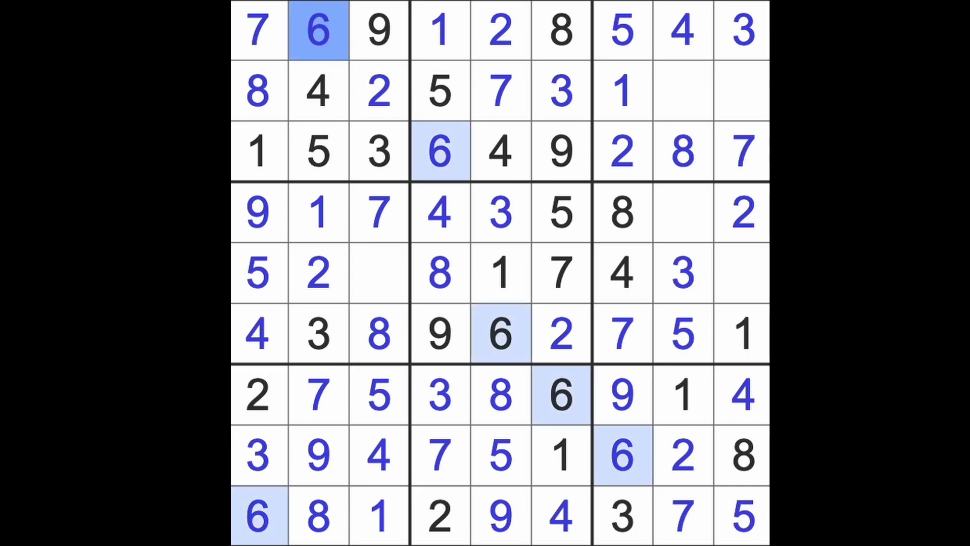